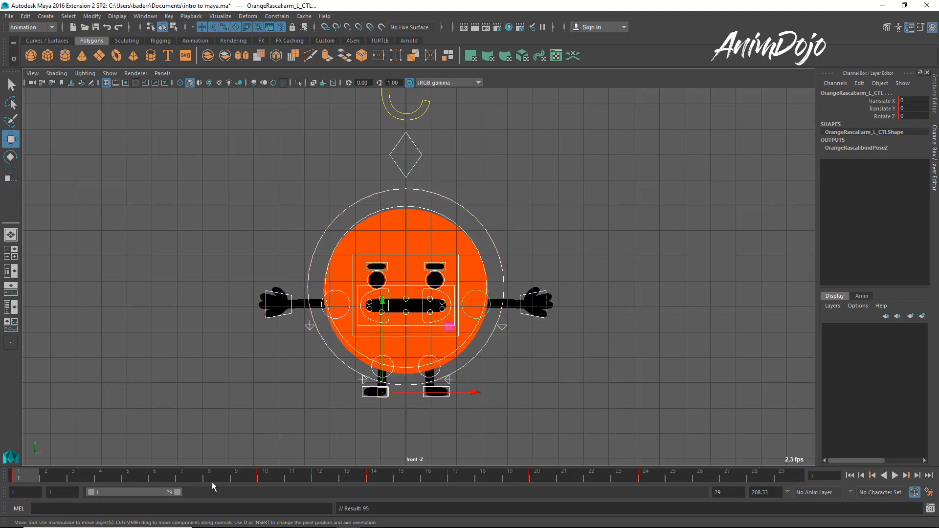
- Delete all keyframes on the OrangeRascal rig from the Time Slider menu
right_click(445, 483)
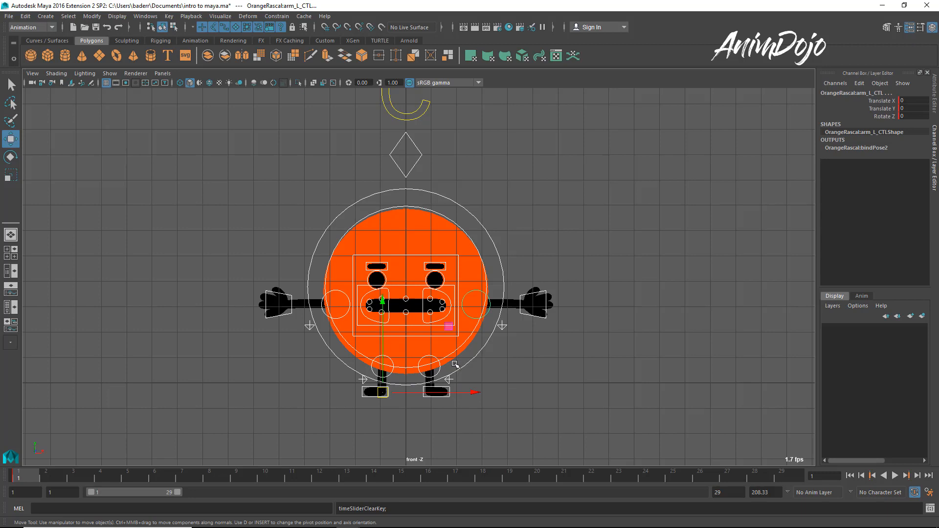
mouse_move(538, 316)
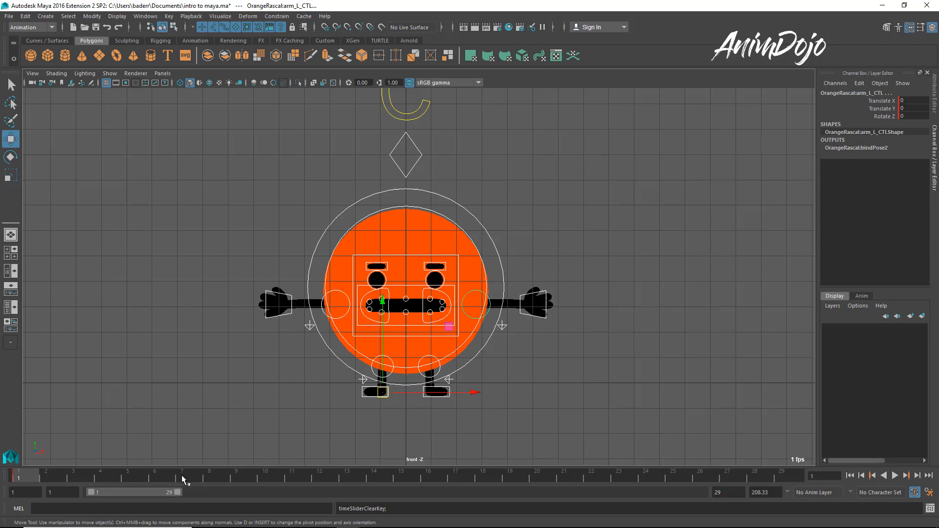
mouse_move(513, 401)
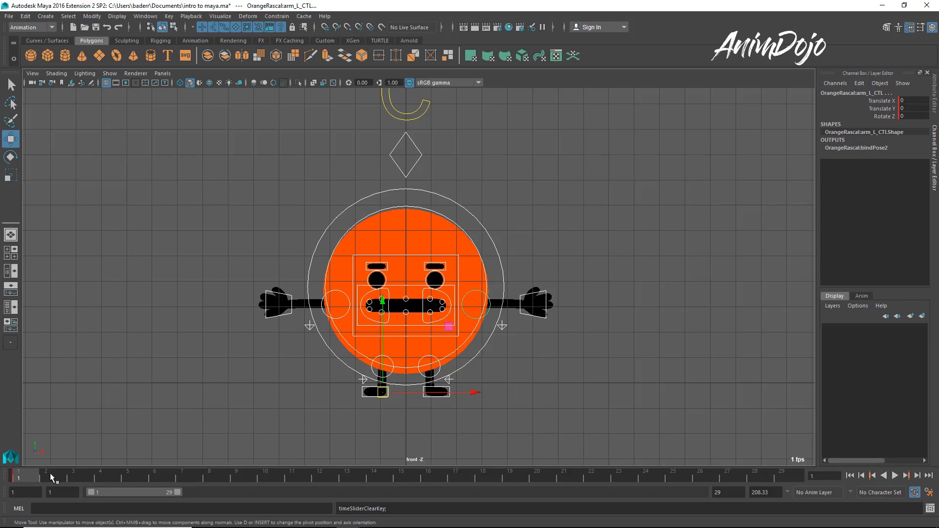
mouse_move(462, 348)
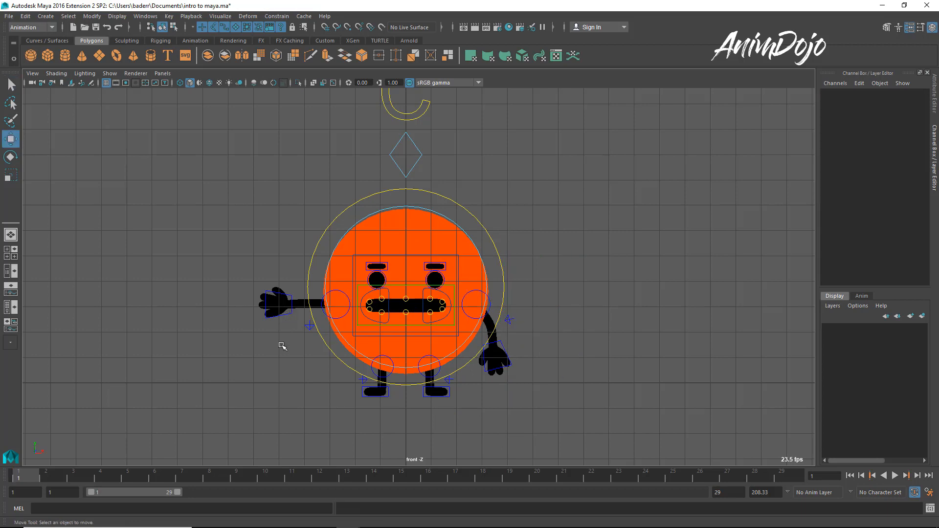
- Lower the left arm to hang at the side and curve the mouth corner into a smile
drag(276, 299, 312, 369)
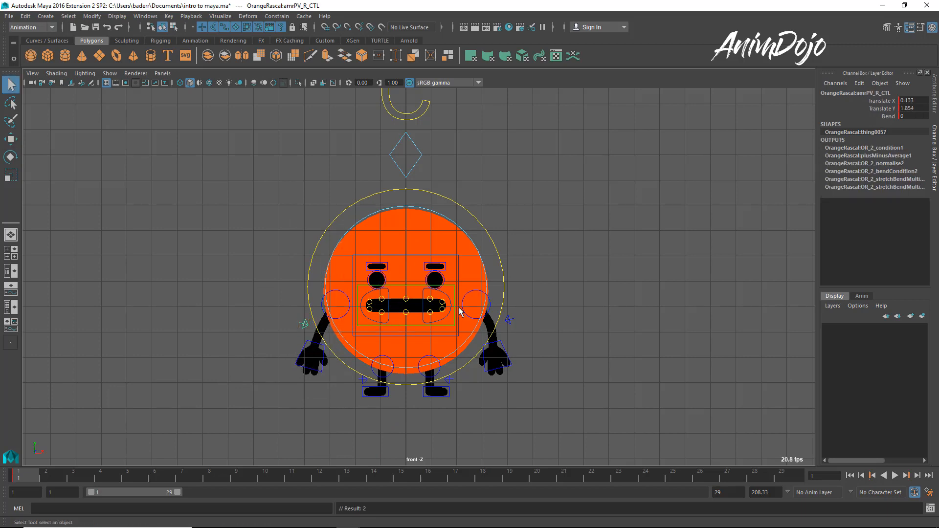
click(375, 270)
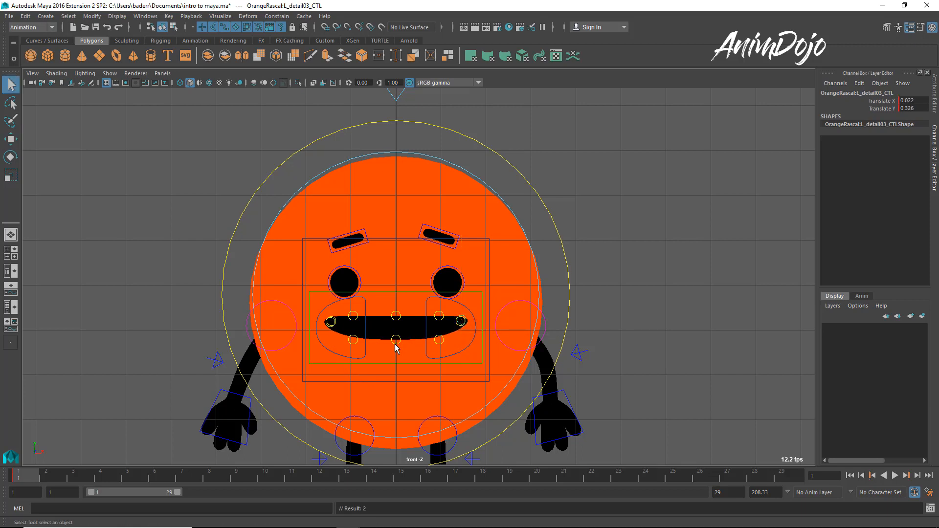
click(352, 339)
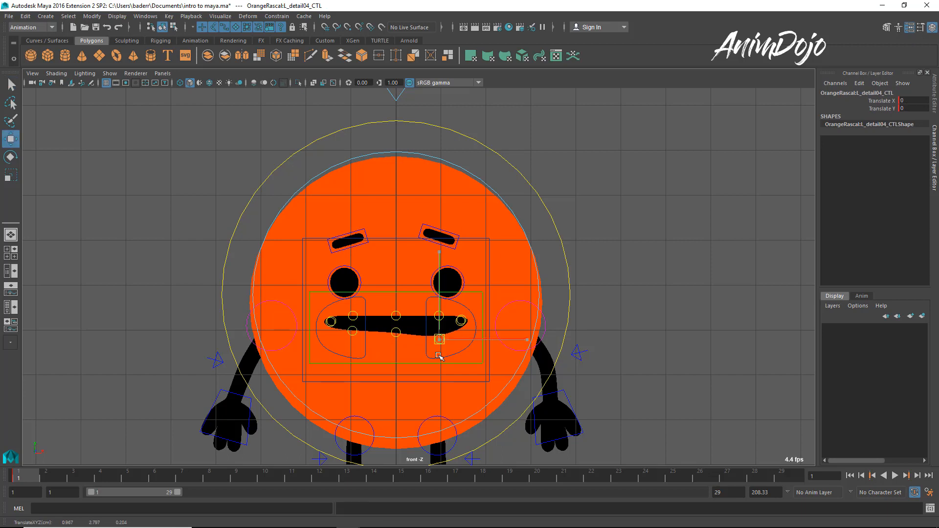
click(328, 322)
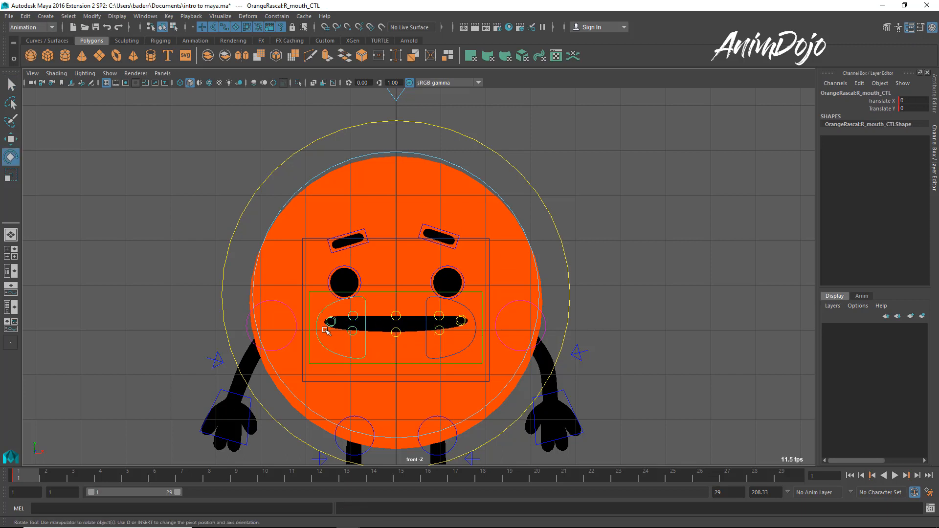
drag(328, 323, 329, 307)
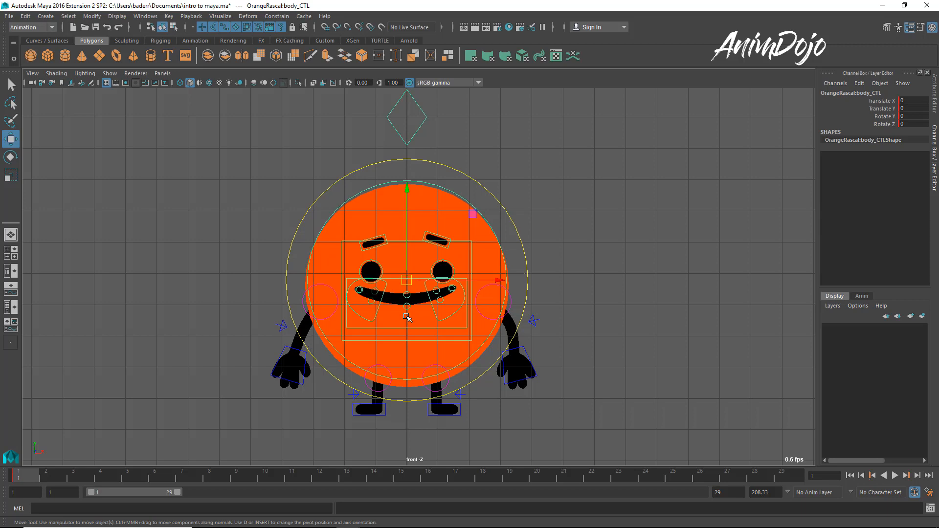
- Select all rig controls and key them at frames 1, 10 and 25
right_click(405, 330)
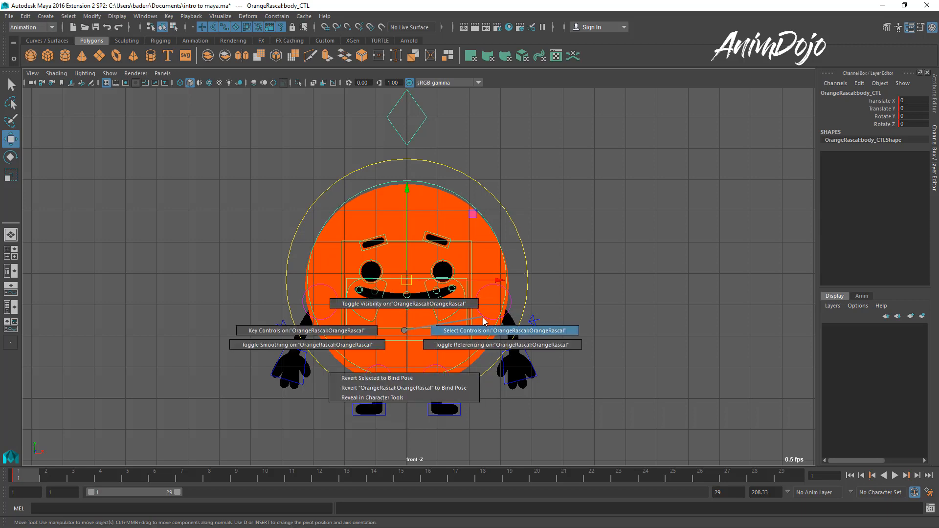
click(500, 330)
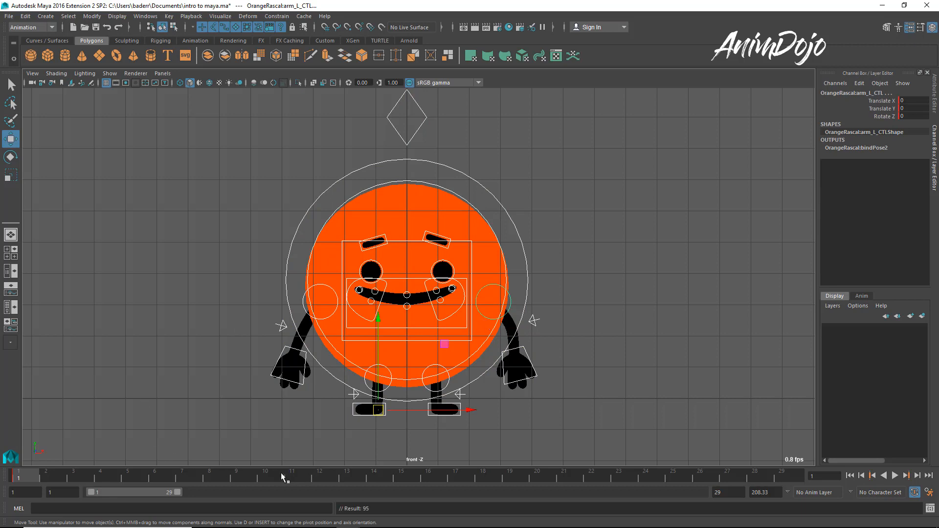
click(280, 490)
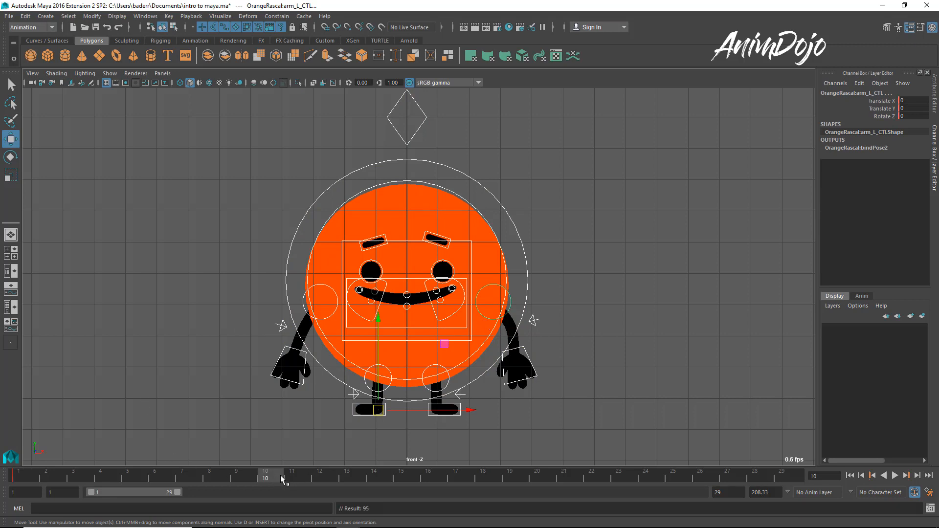
mouse_move(304, 478)
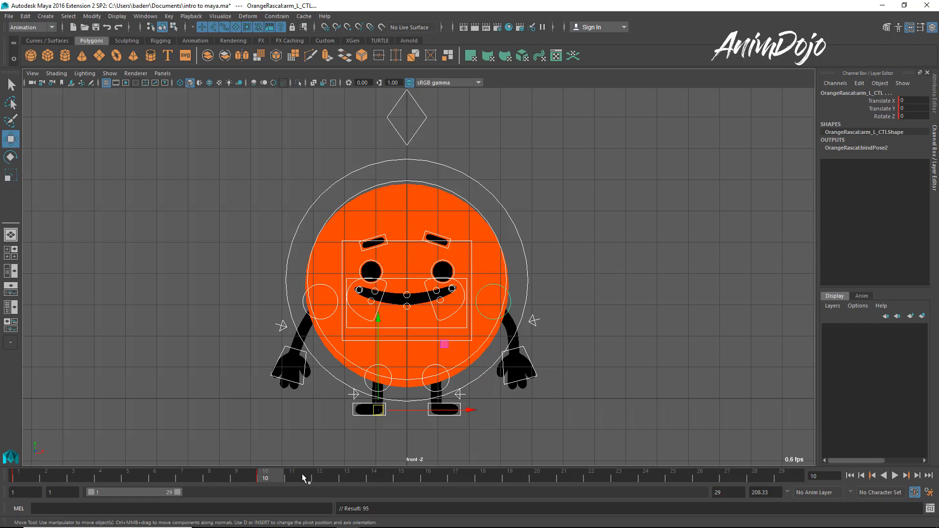
mouse_move(291, 481)
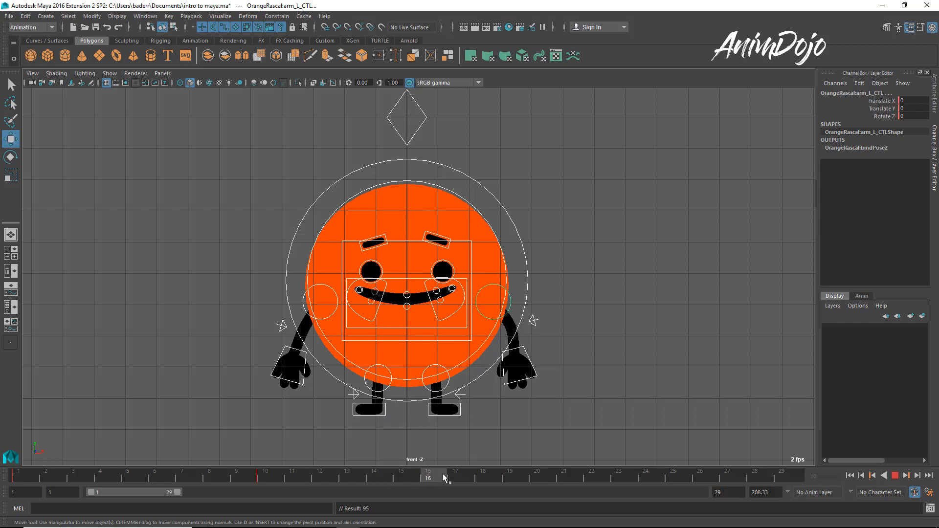
click(568, 476)
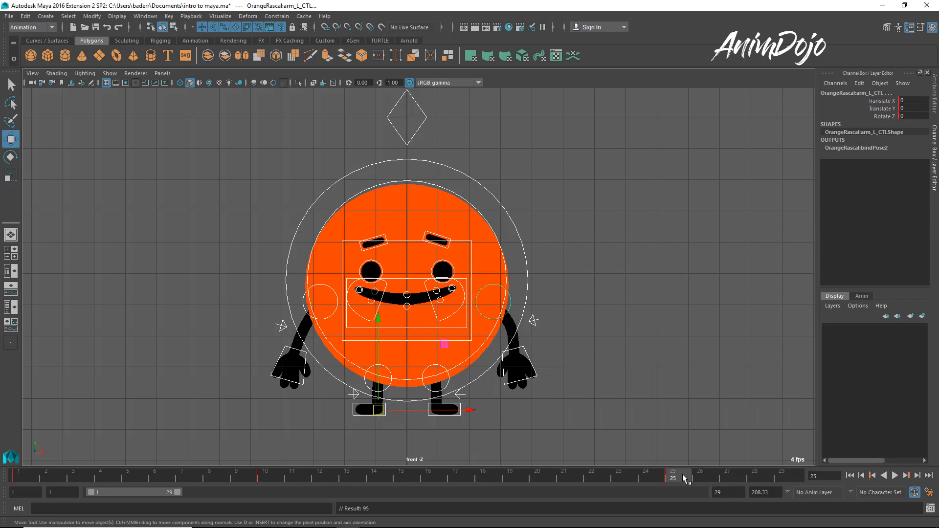
click(896, 475)
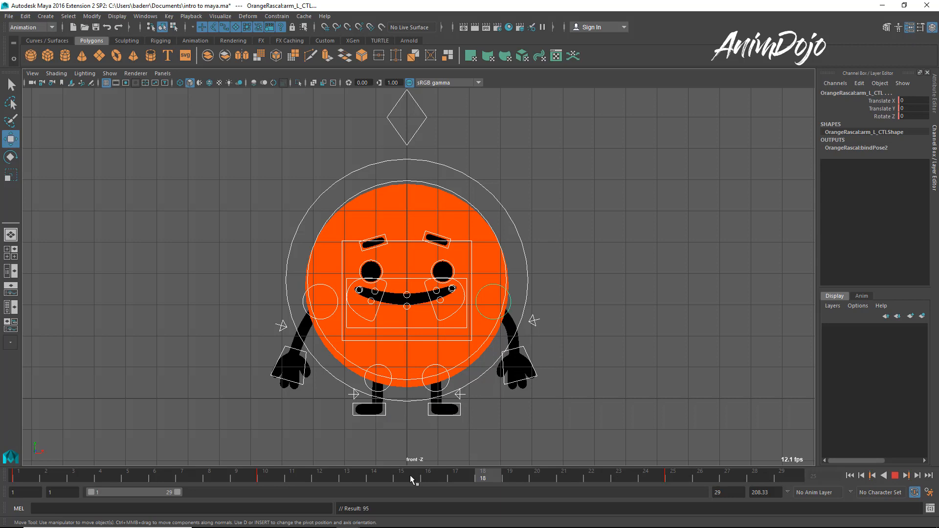
- Scrub back through the in-between frames toward frames 7–10 to review the keys
click(664, 477)
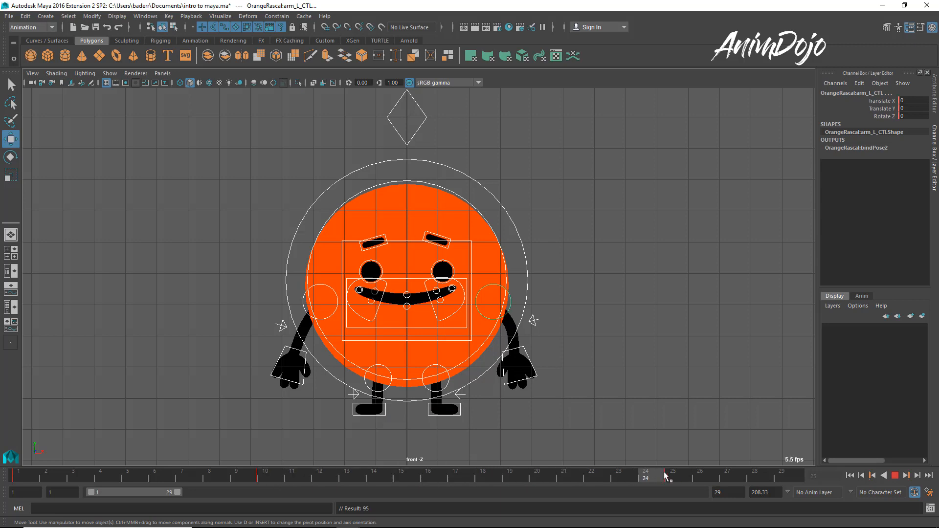
click(259, 488)
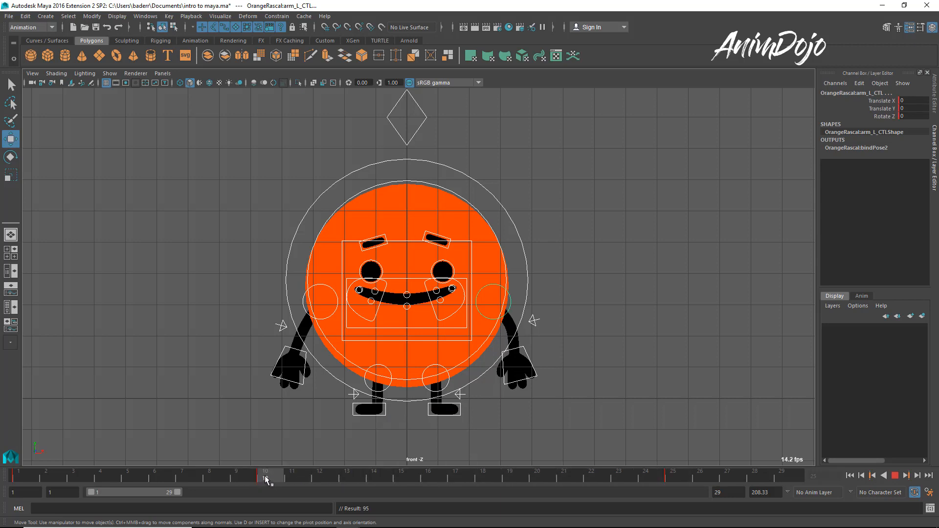
drag(265, 476, 173, 476)
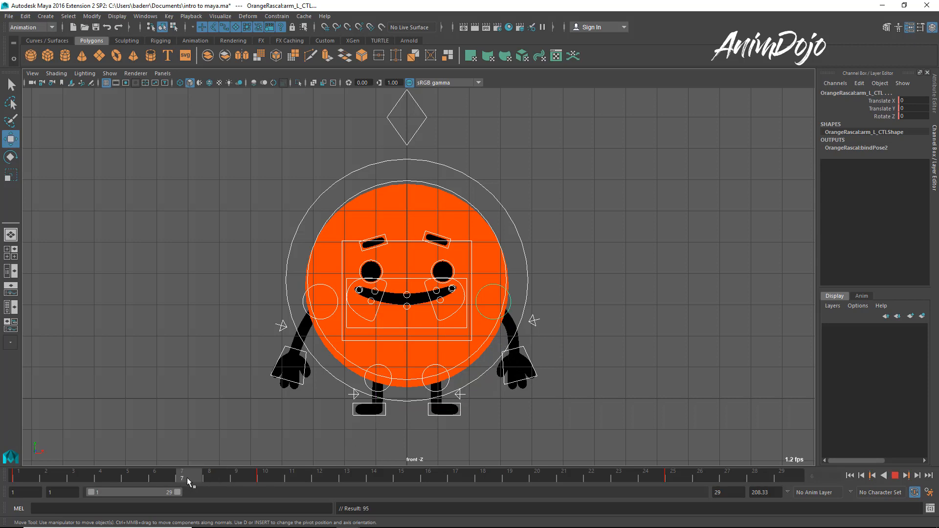
click(261, 480)
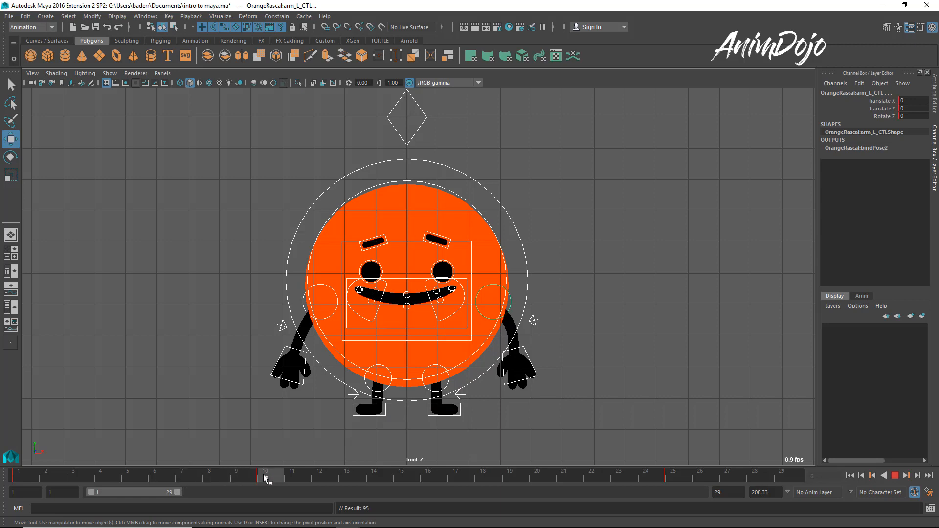
click(245, 475)
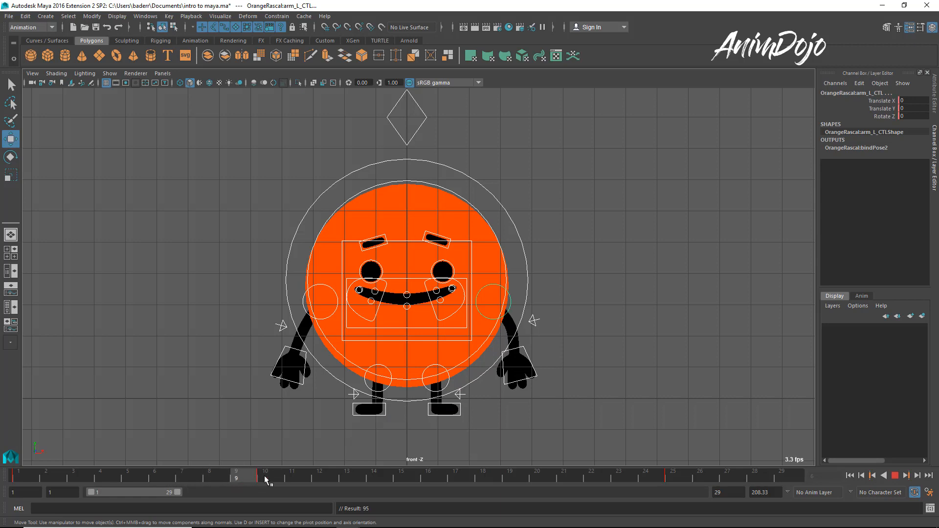
click(259, 479)
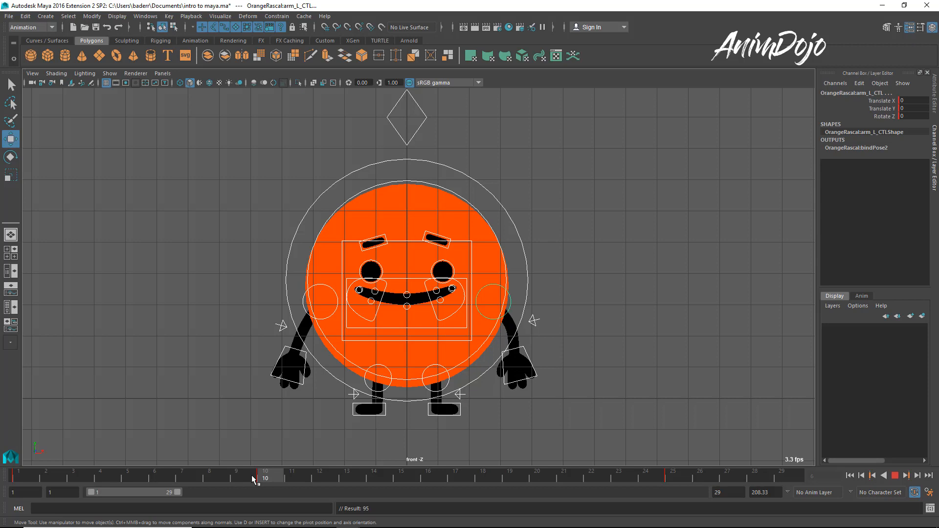
- At frame 10, rotate the left hand and lower the face for the anticipation crouch
click(181, 475)
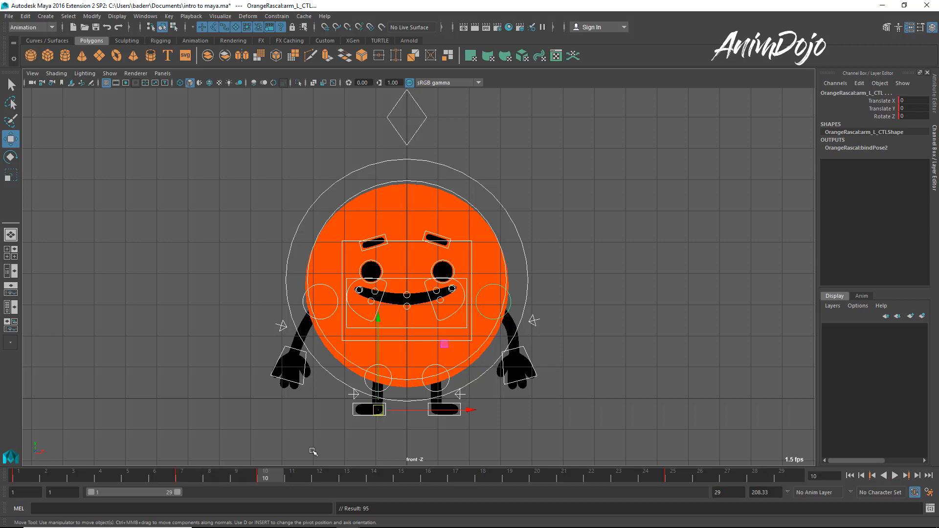
click(407, 285)
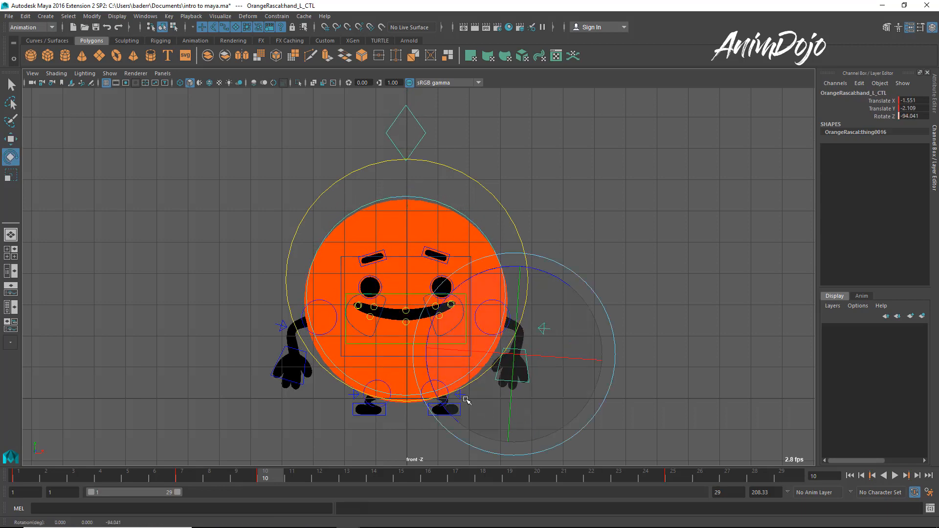
drag(467, 400, 588, 374)
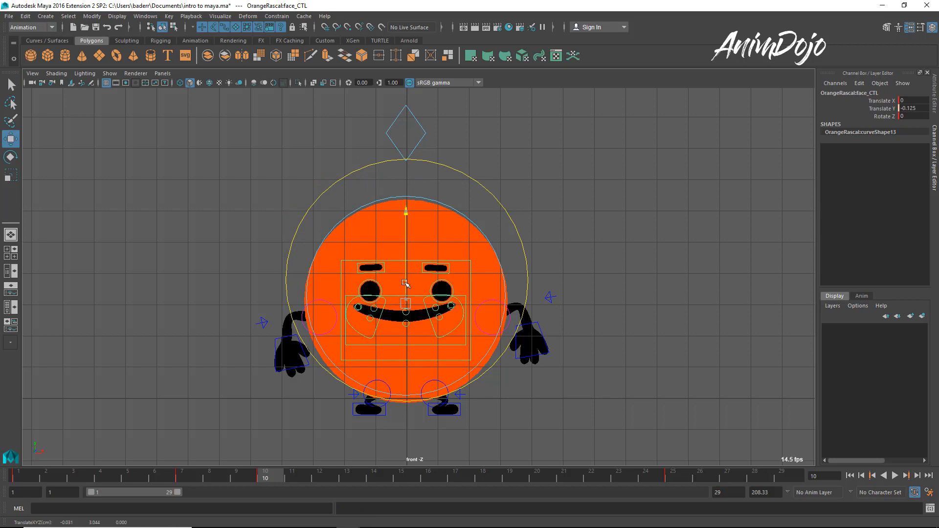
drag(406, 285, 374, 369)
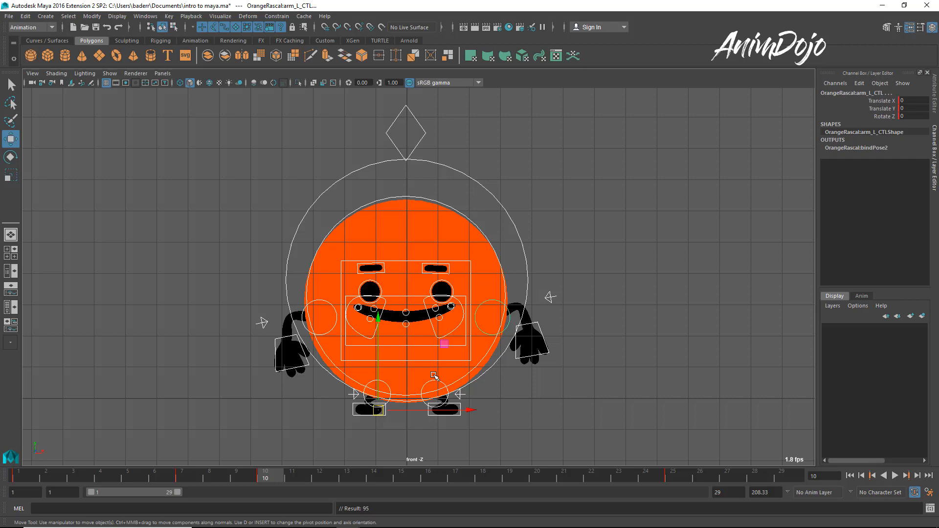
mouse_move(147, 480)
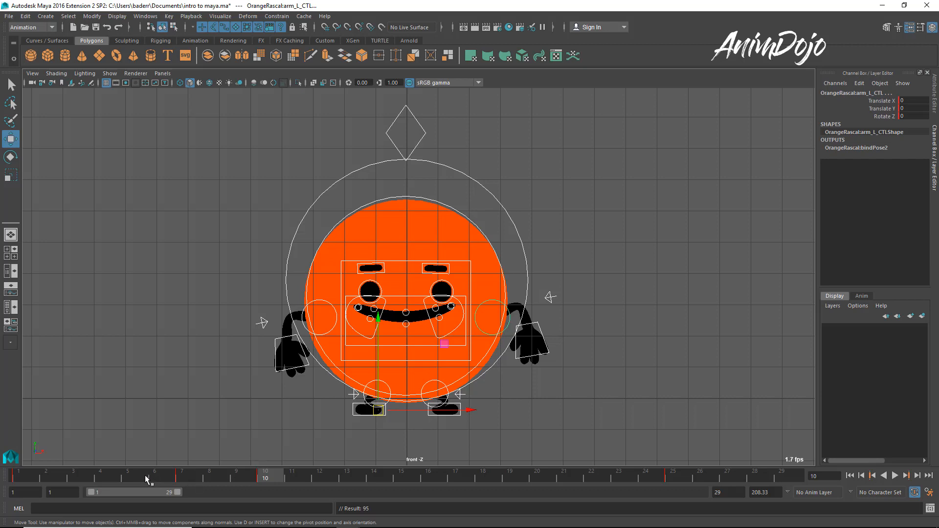
mouse_move(165, 479)
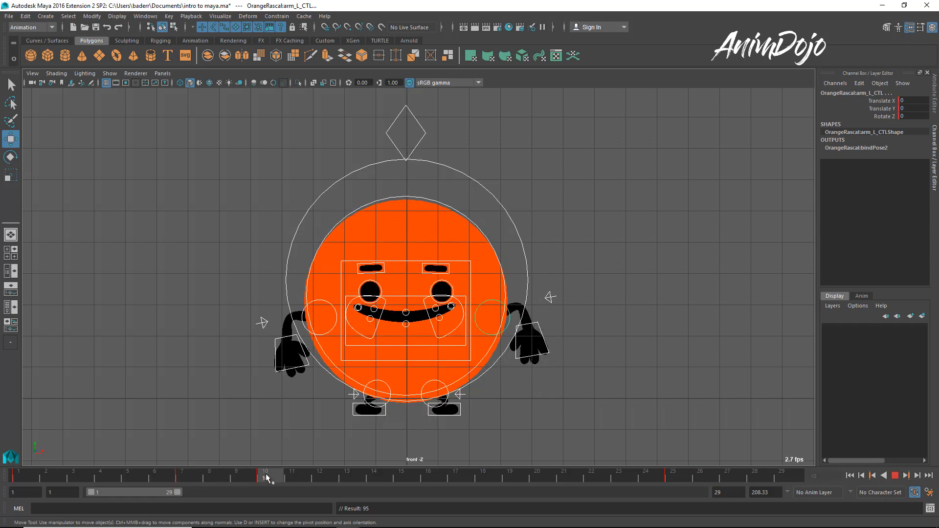
- Pick the right and left hand controls and splay both hands outward and downward
click(267, 477)
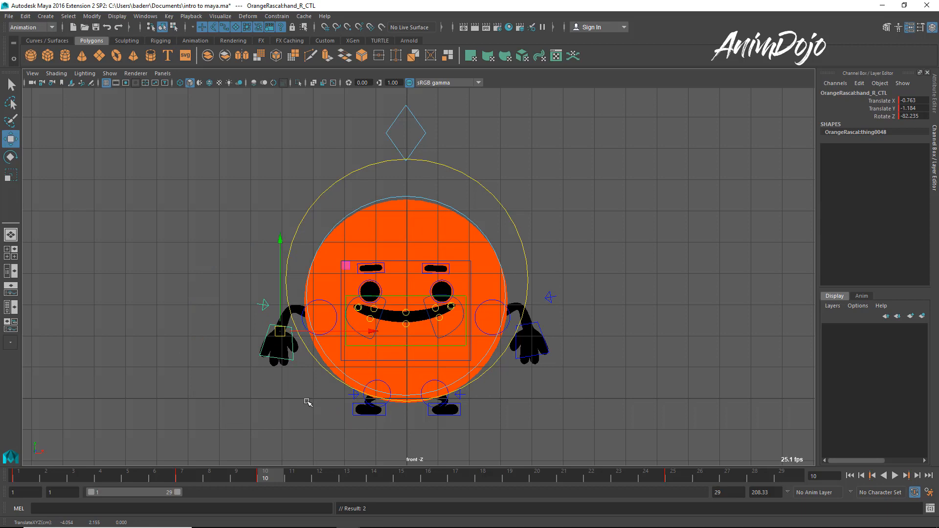
click(529, 340)
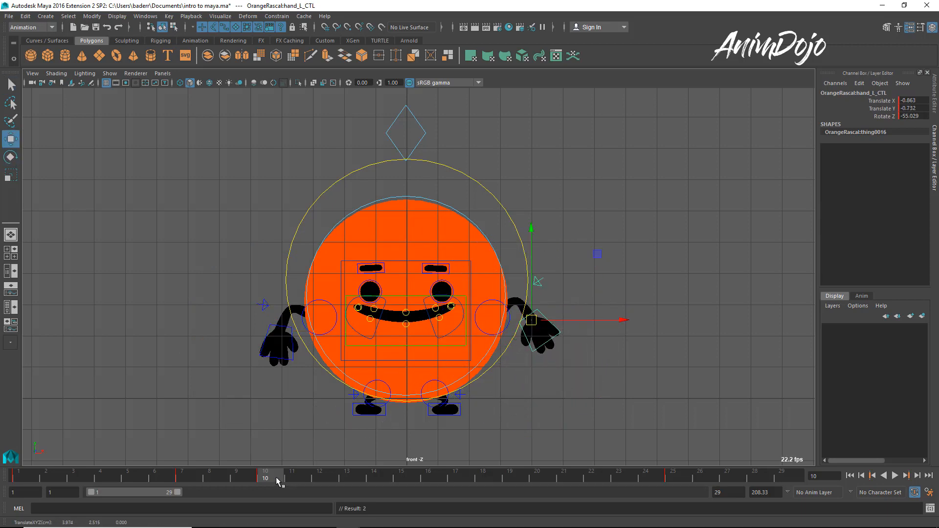
mouse_move(297, 491)
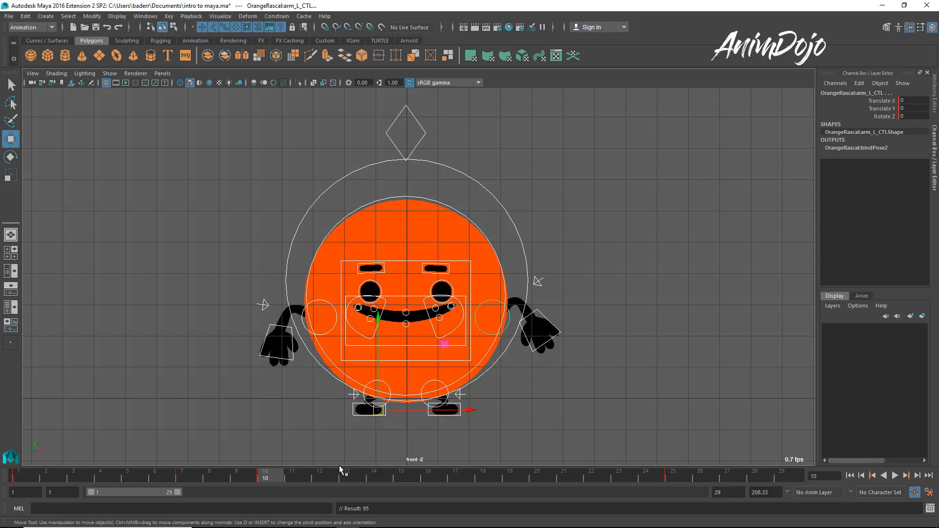
mouse_move(271, 480)
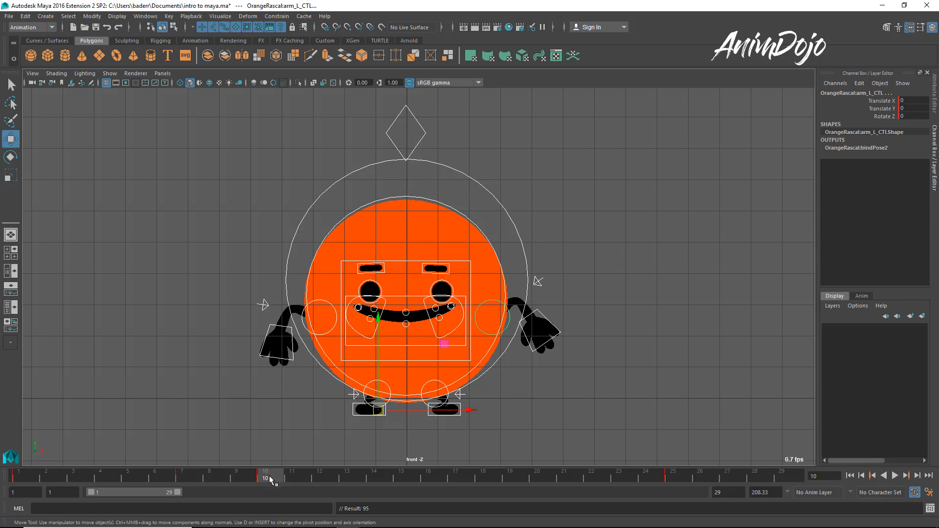
mouse_move(402, 493)
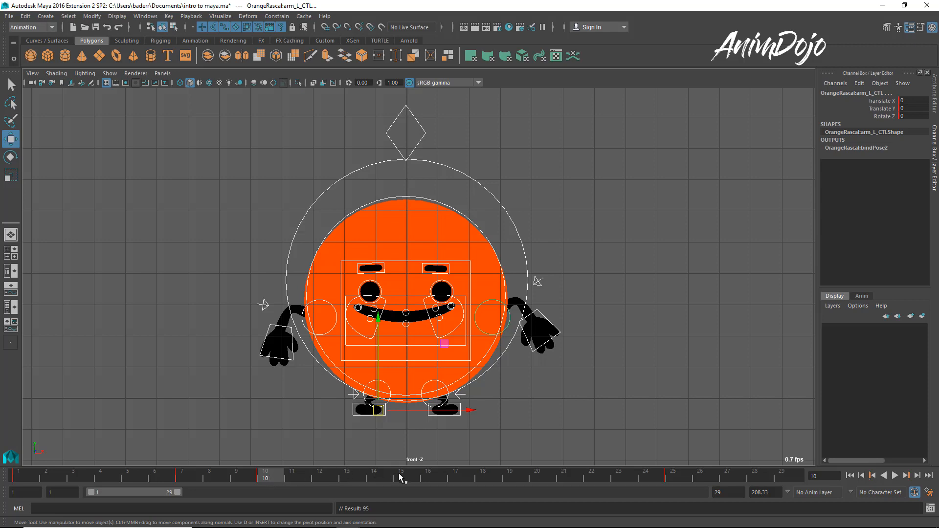
mouse_move(306, 488)
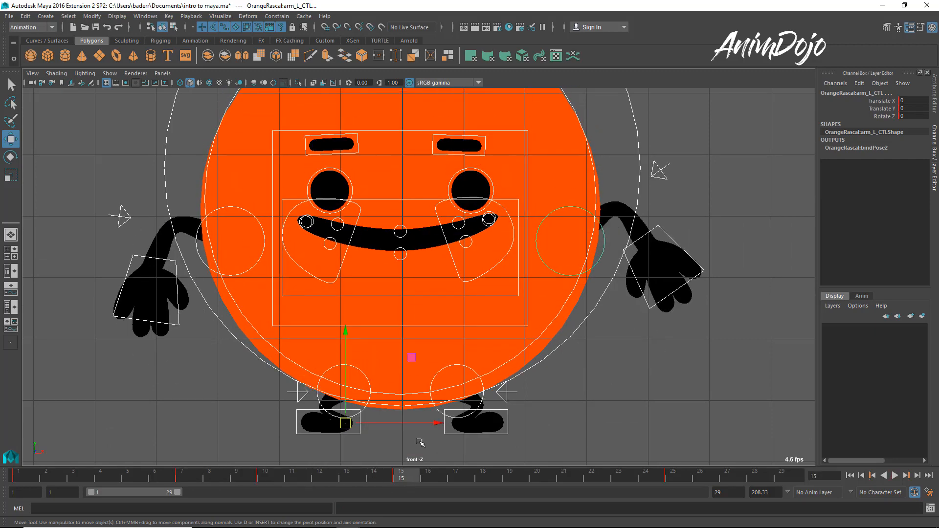
- Pose OrangeRascal at frame 20 stretched upward on extended legs with arms hanging down
click(468, 381)
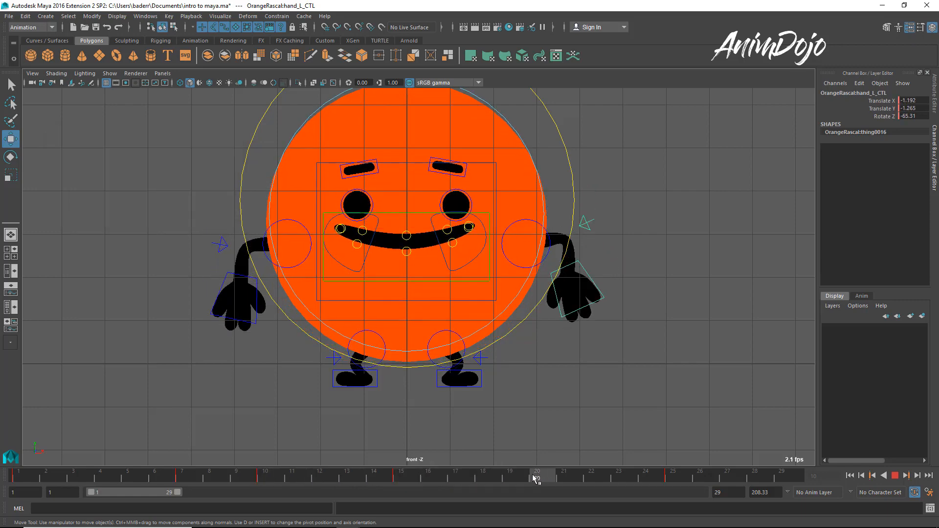
drag(536, 477, 400, 478)
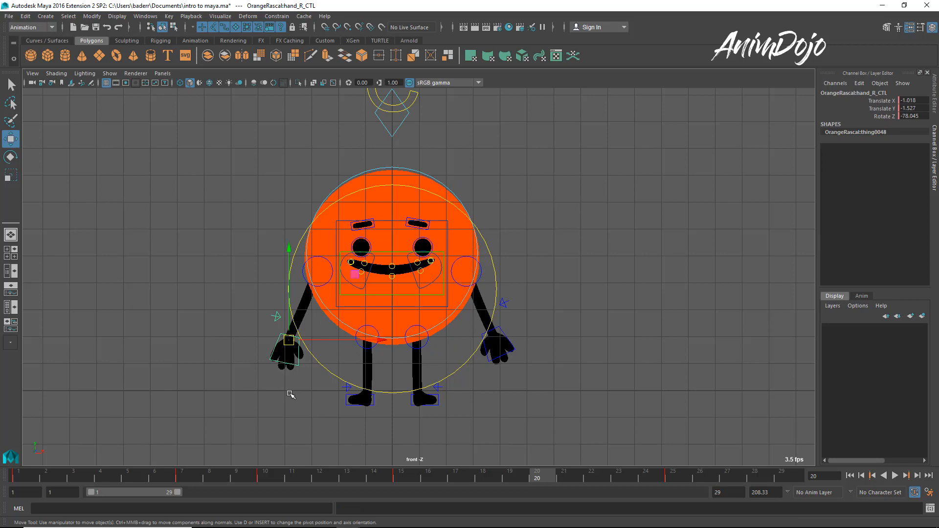
- Raise the right hand, point the left foot down, and select both eye controls
drag(288, 339, 288, 303)
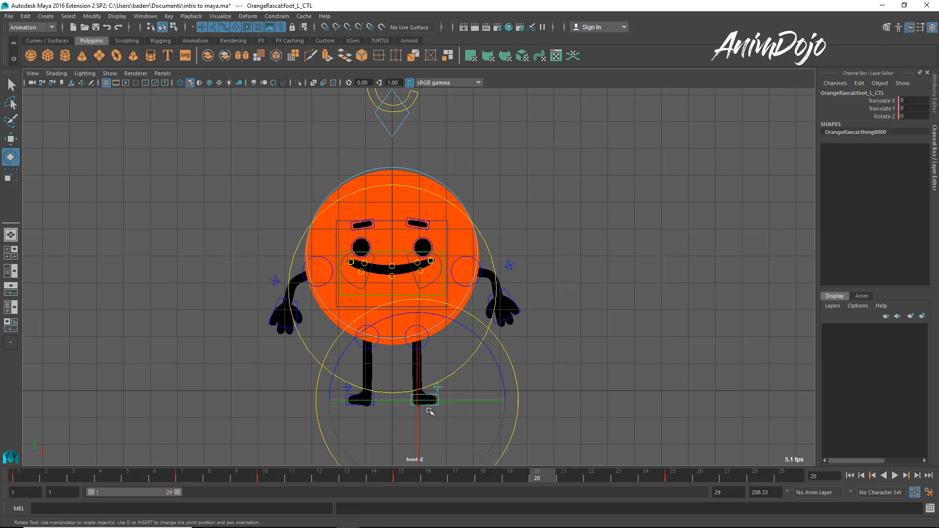
drag(419, 398, 429, 386)
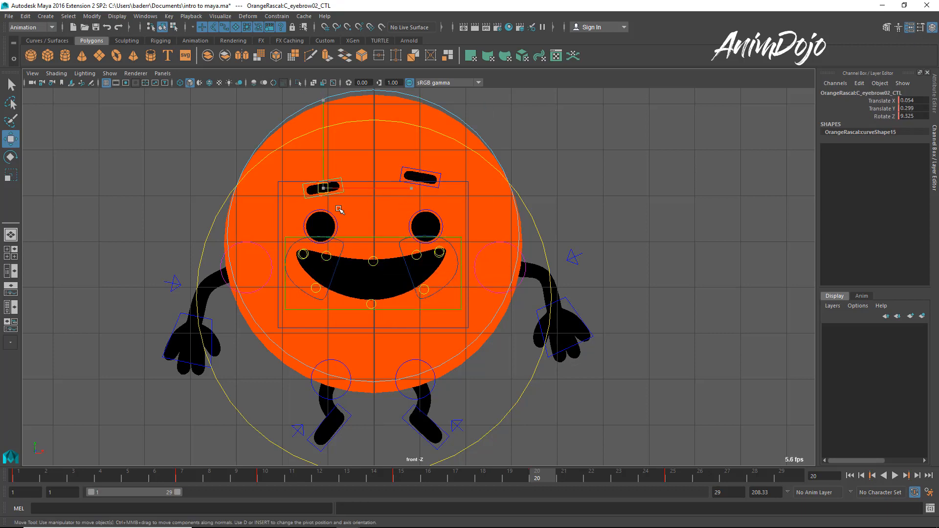
click(423, 226)
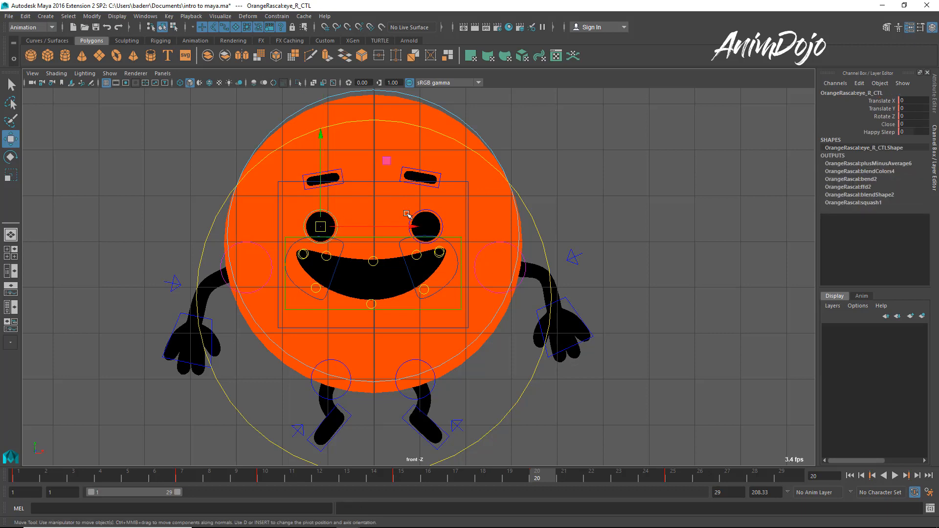
mouse_move(693, 174)
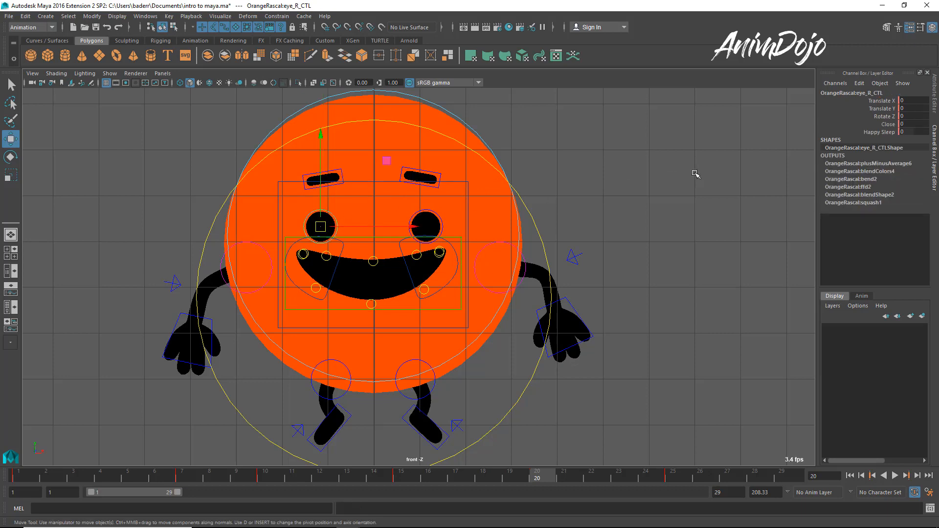
mouse_move(431, 208)
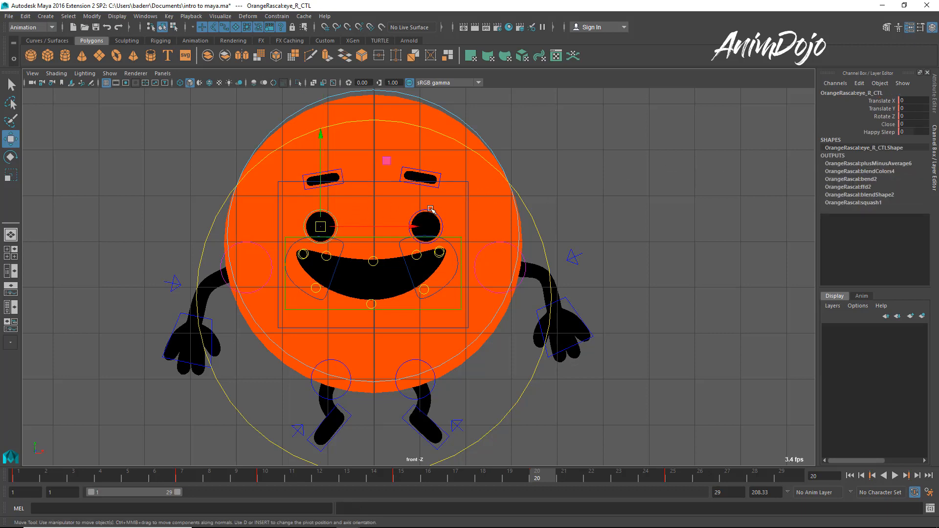
click(320, 227)
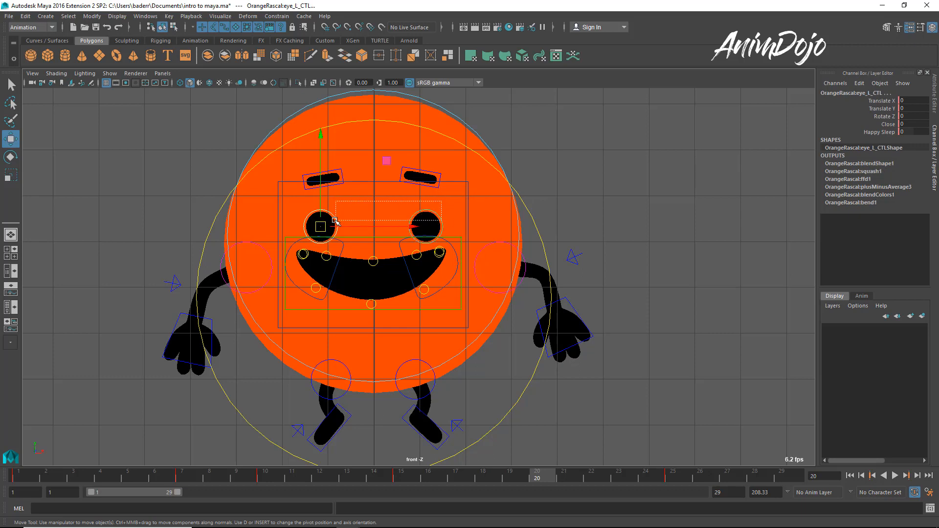
click(426, 227)
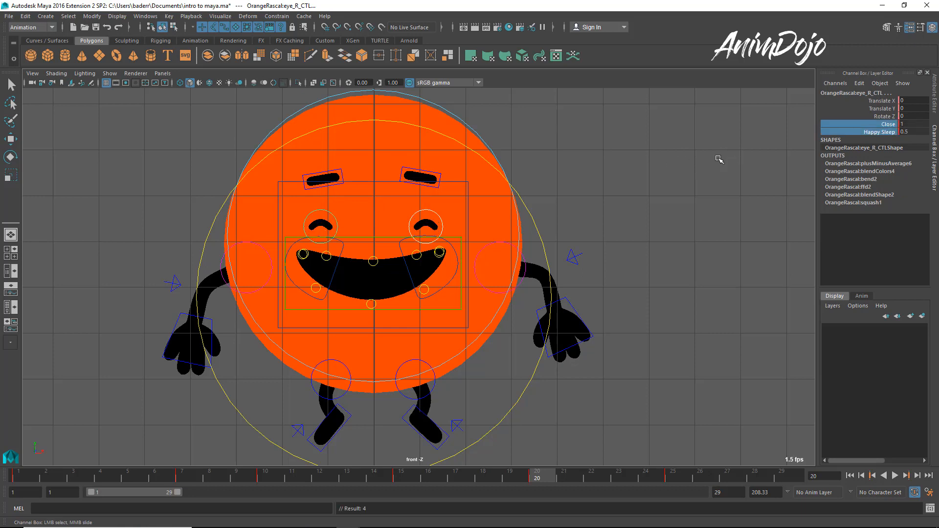
mouse_move(732, 158)
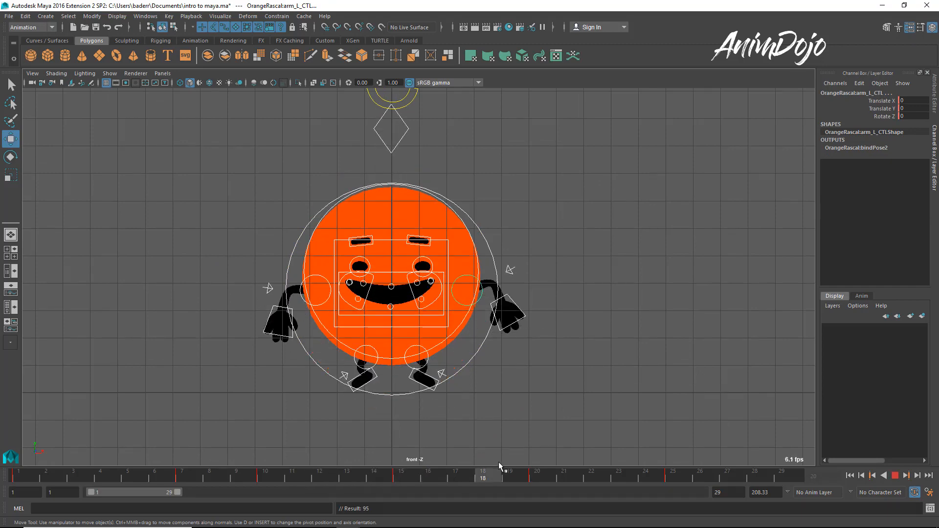
- Scrub frames 14–17 and lower body_CTL into a deeper crouch at frame 17
drag(482, 476, 429, 475)
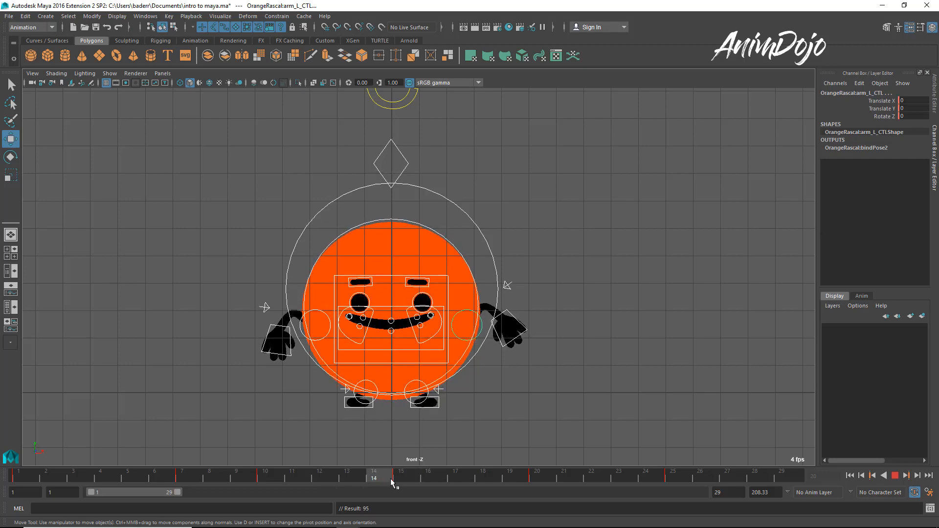
drag(393, 477, 429, 477)
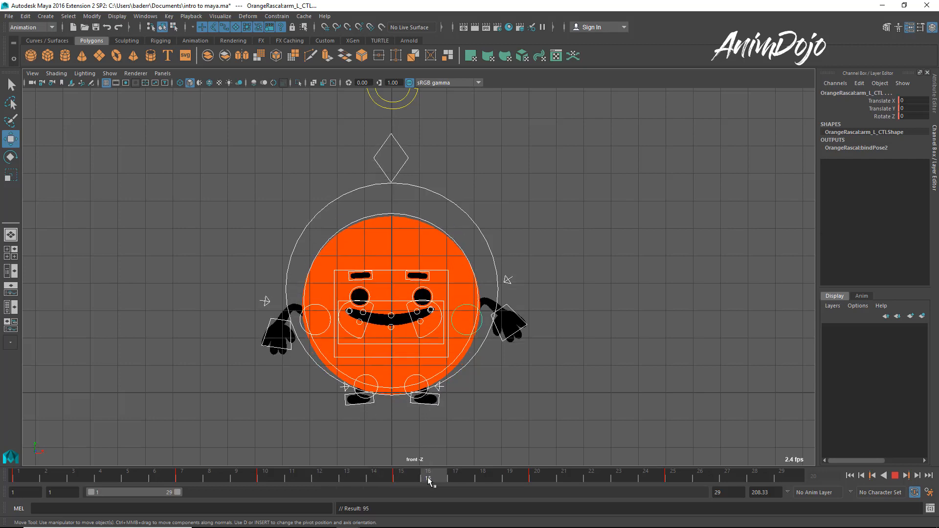
click(403, 479)
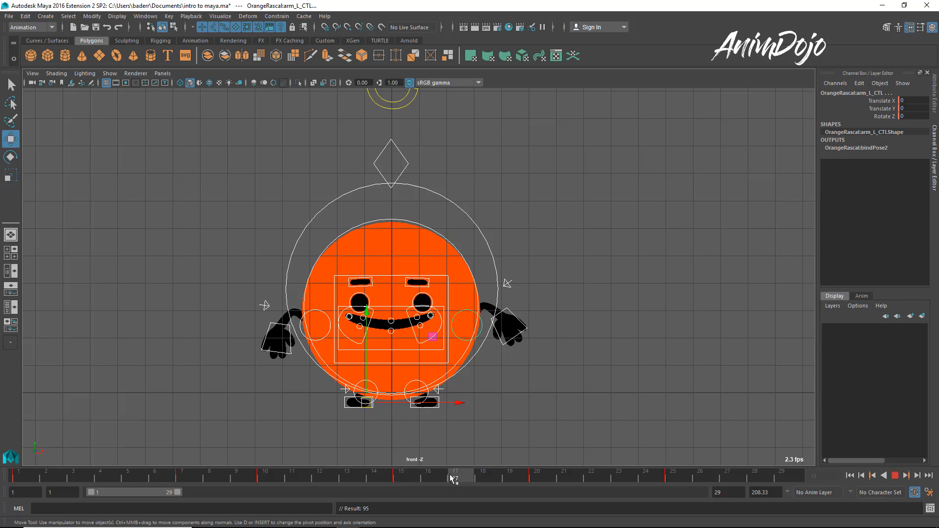
click(409, 479)
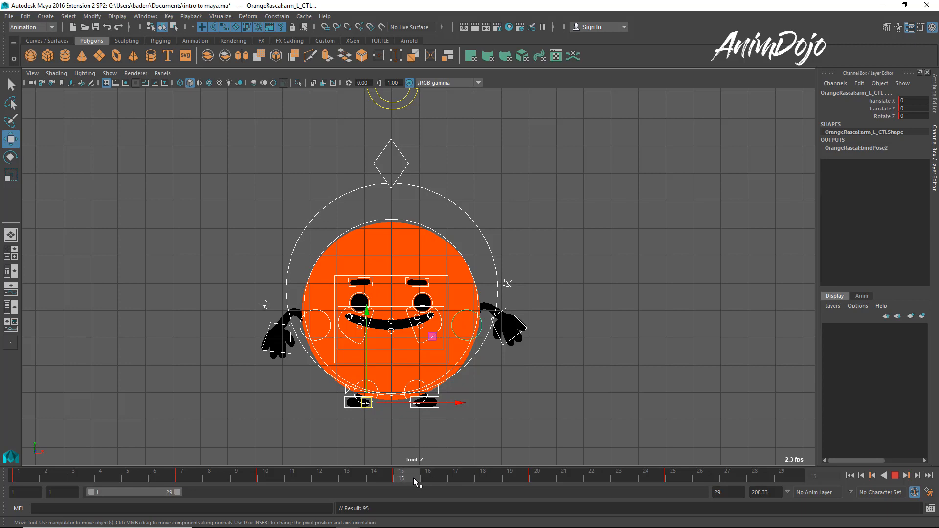
click(456, 486)
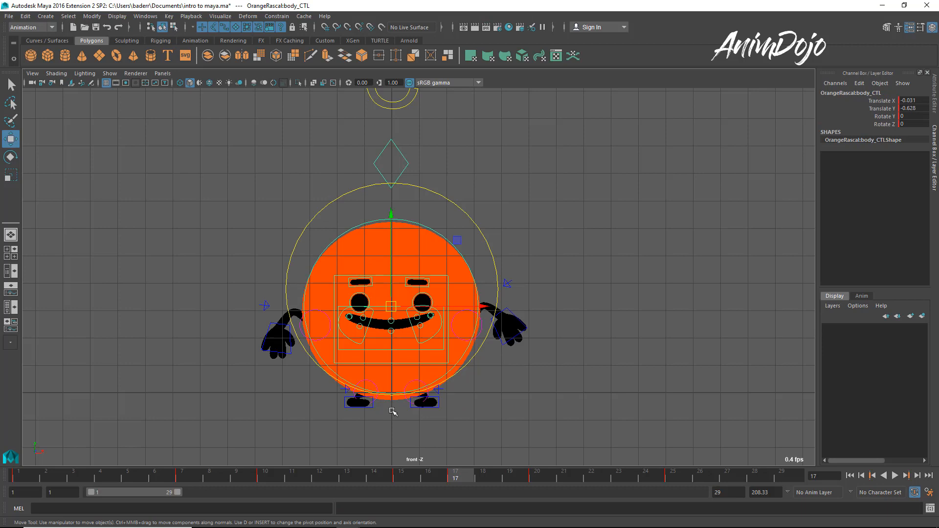
drag(392, 410, 389, 388)
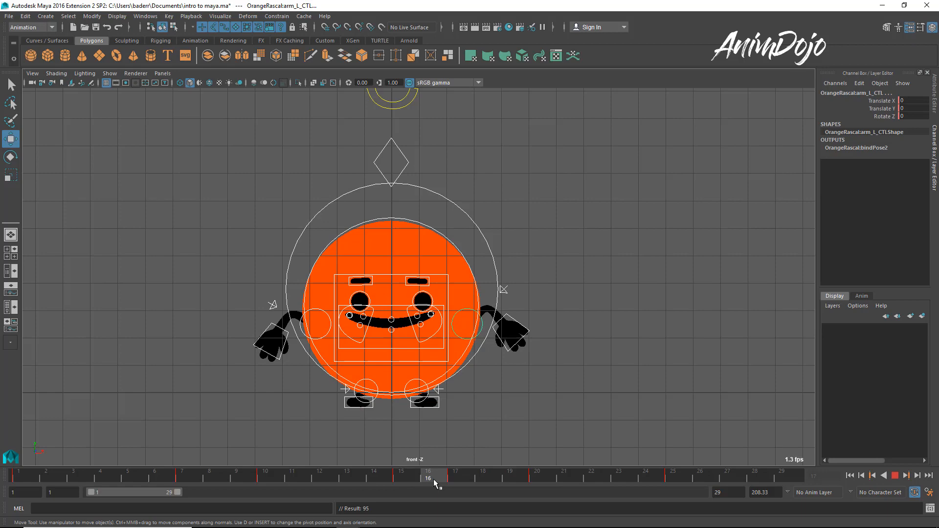
click(407, 482)
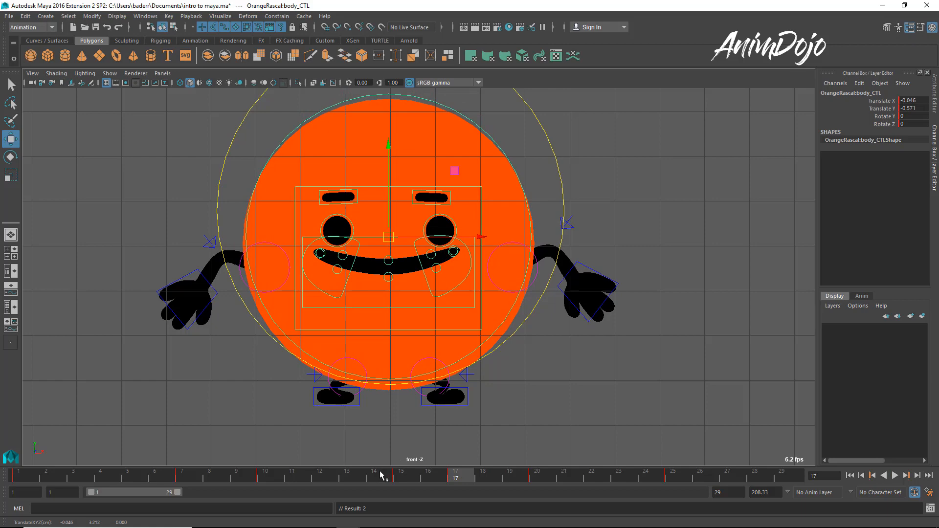
- Scrub frames 19–20 to check the take-off into the stretched, grinning leap pose
click(895, 488)
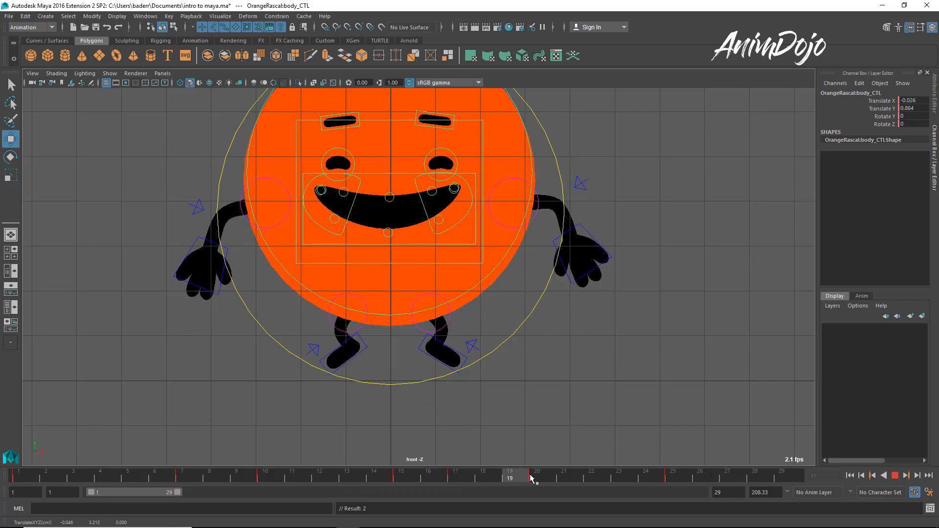
drag(531, 477, 456, 478)
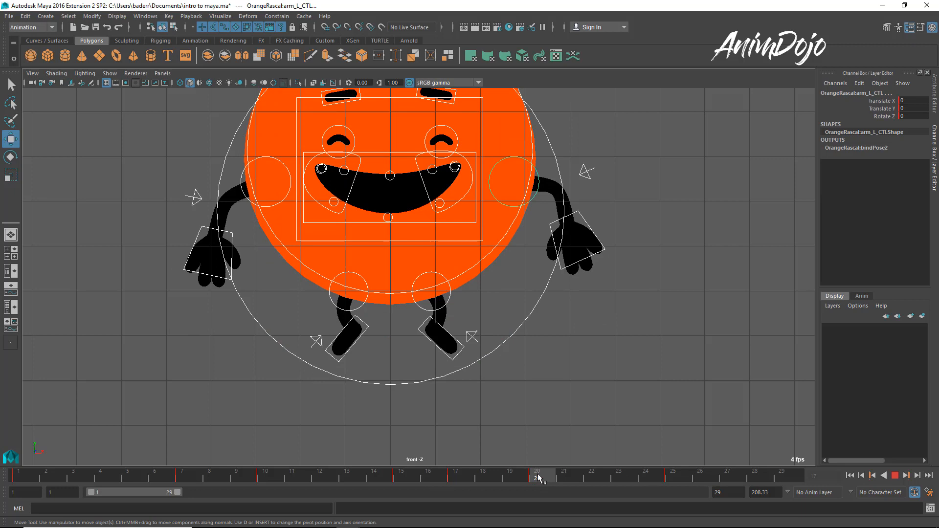
- Shift the squashed-pose key from frame 20 to 19, then play and scrub frames 18–21
click(353, 343)
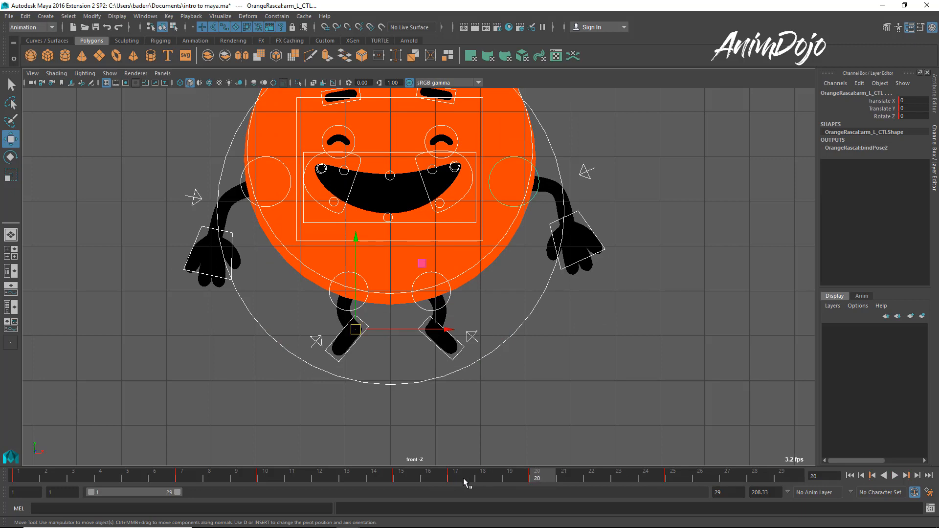
mouse_move(538, 493)
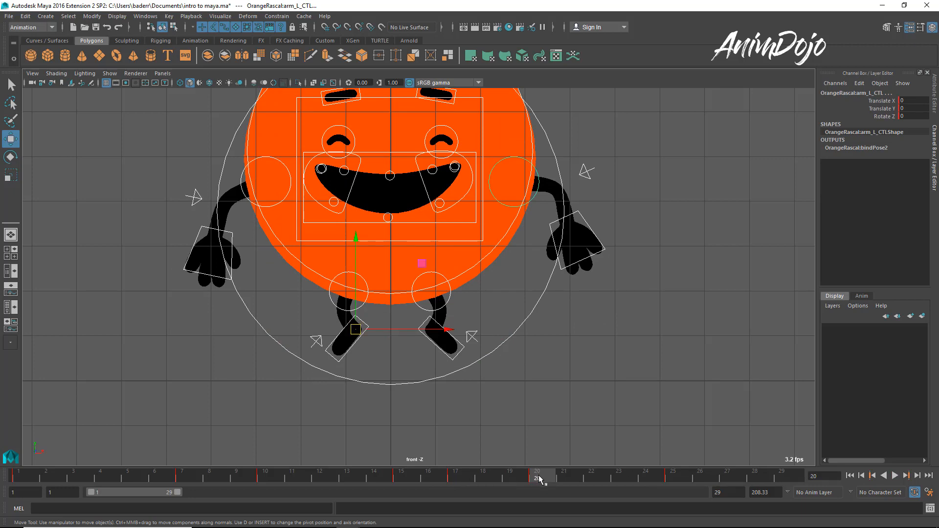
click(538, 486)
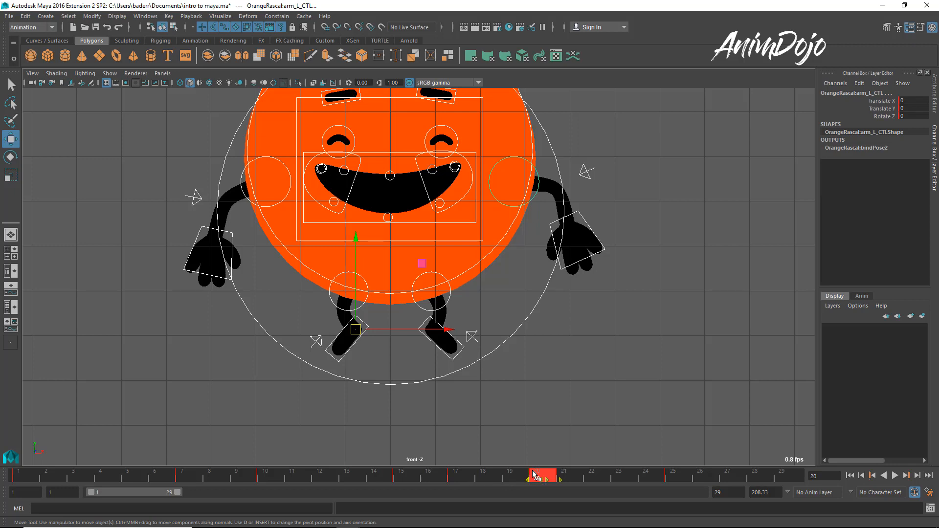
click(542, 477)
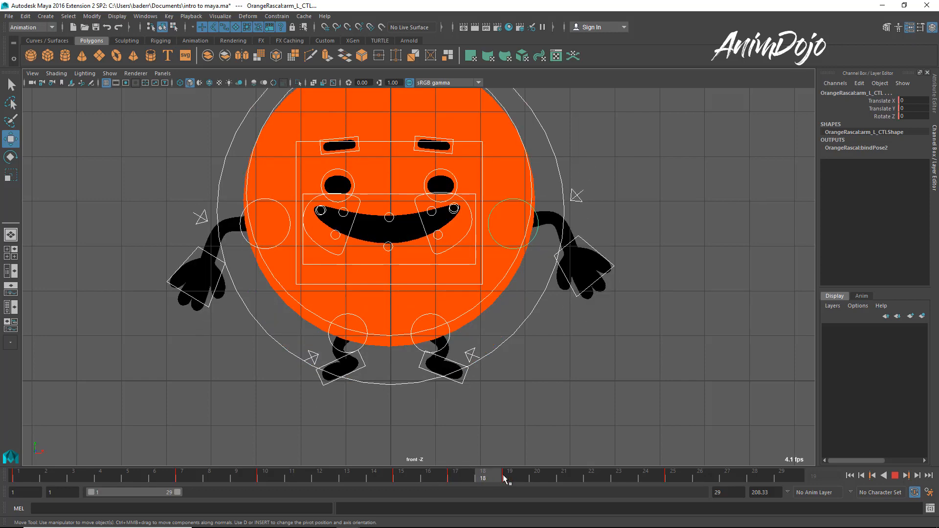
click(511, 478)
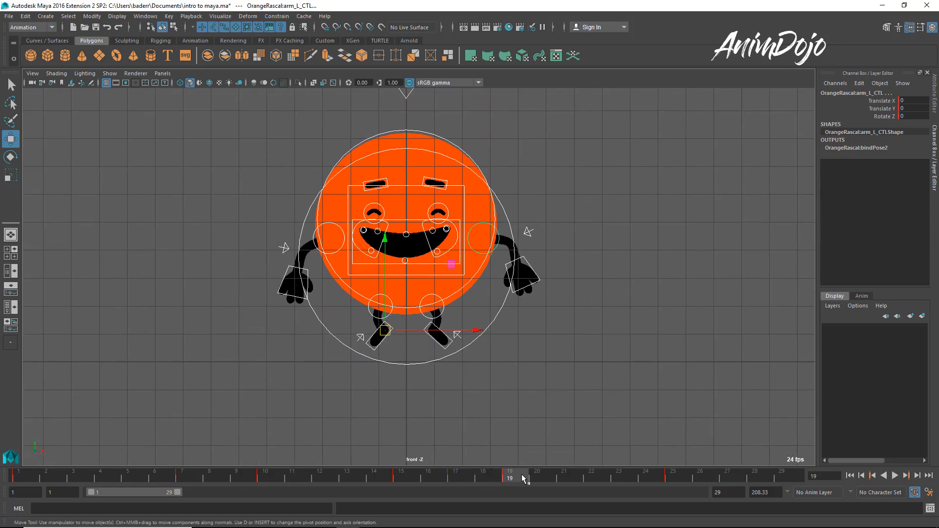
click(897, 476)
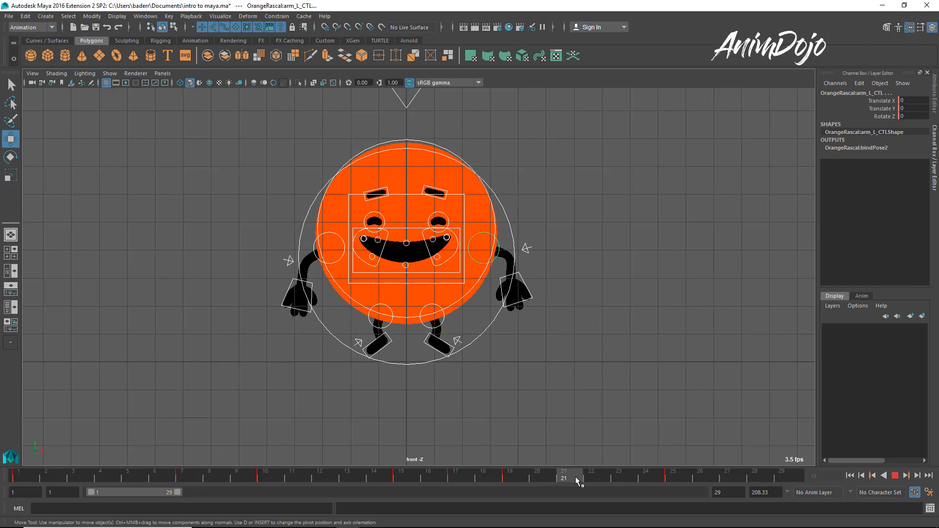
drag(563, 473, 645, 473)
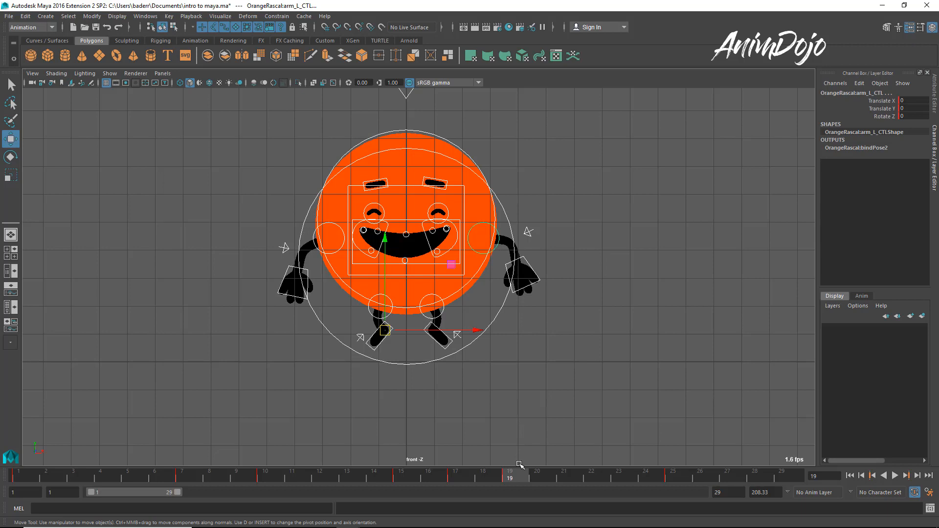
- At frame 22, select body_CTL, the right hand control and a limb control for posing
click(595, 487)
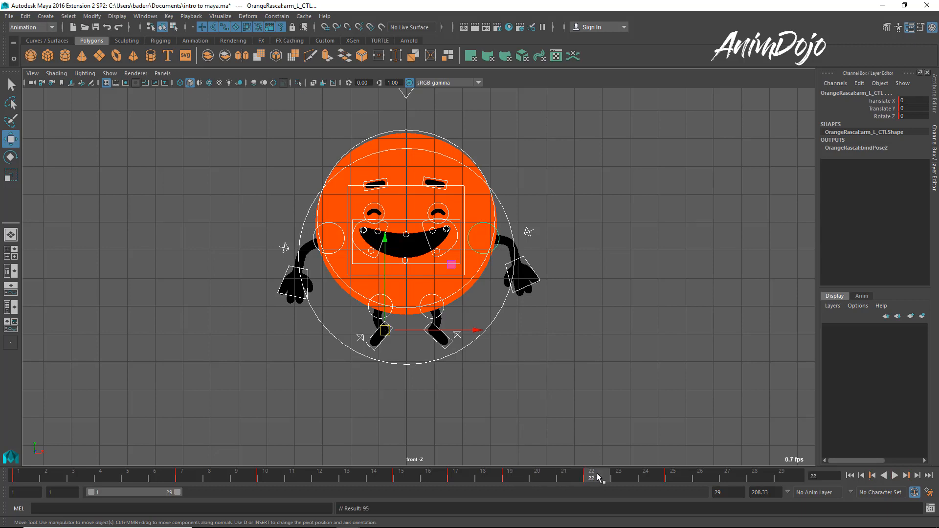
click(422, 367)
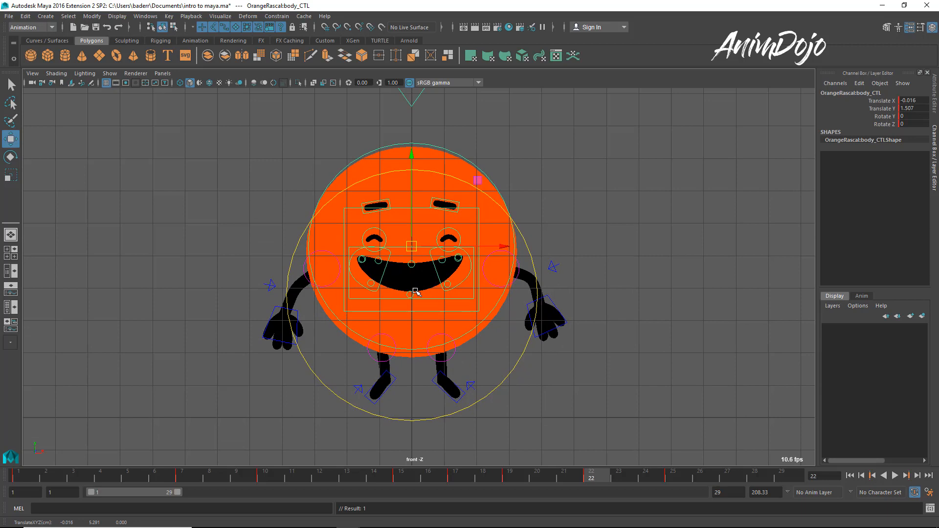
click(539, 298)
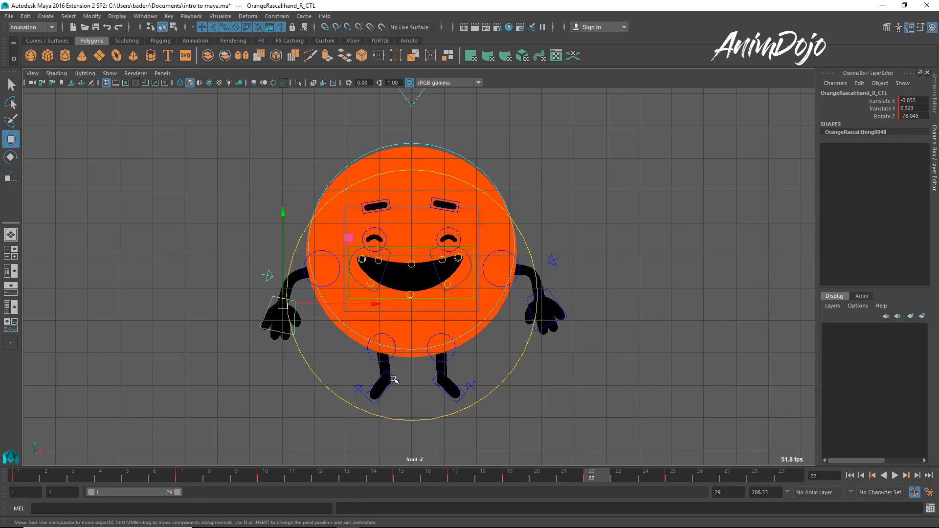
click(441, 387)
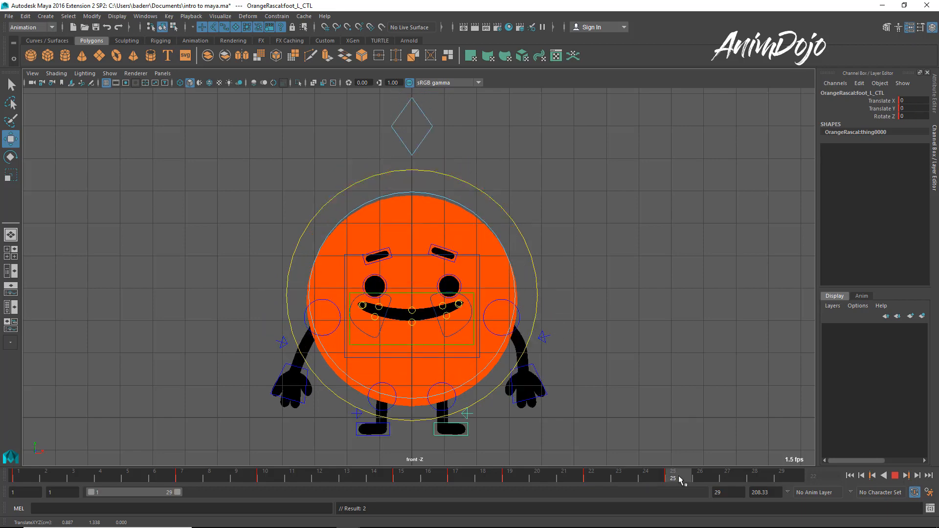
- At frame 23, lift body_CTL to an in-between height and compare with frame 22
drag(678, 477, 619, 478)
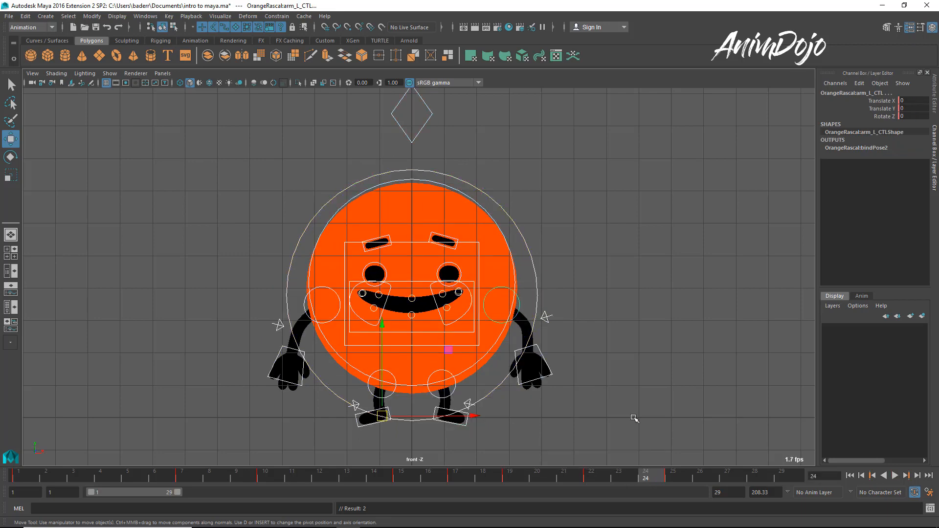
click(592, 479)
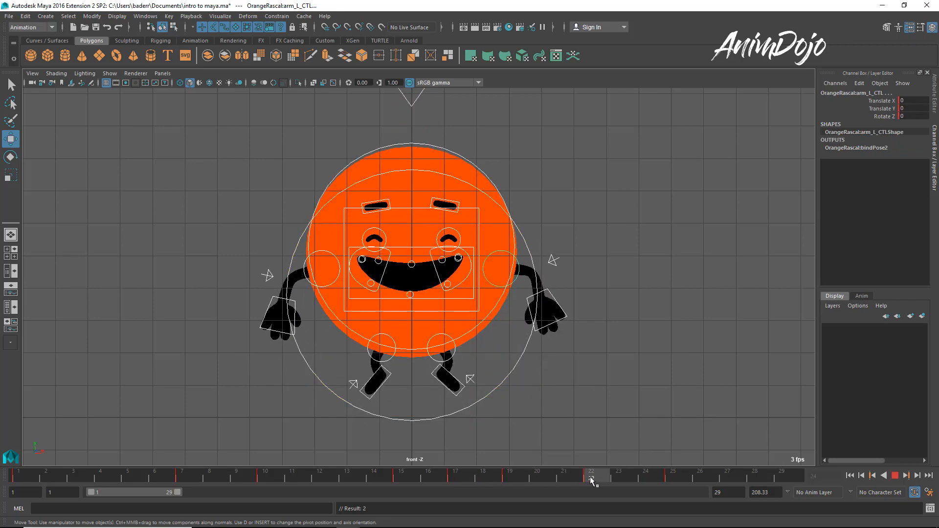
click(601, 478)
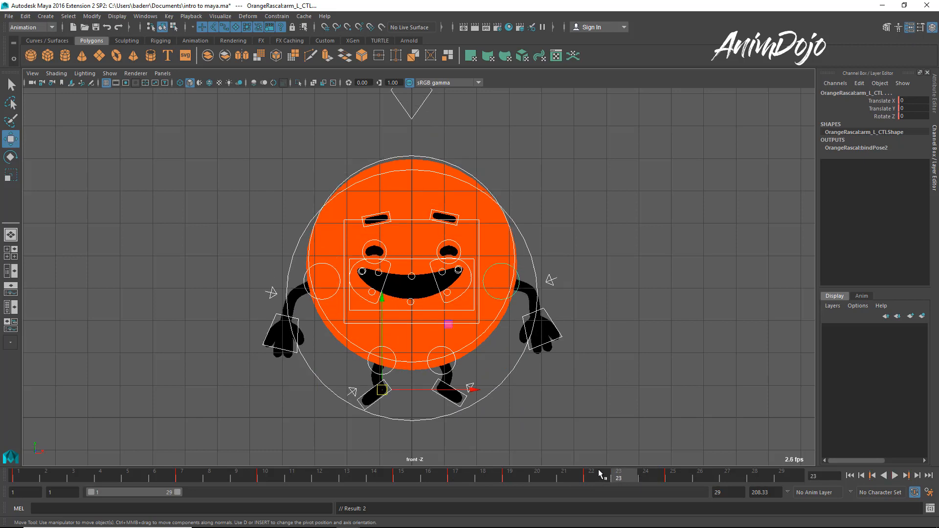
mouse_move(638, 480)
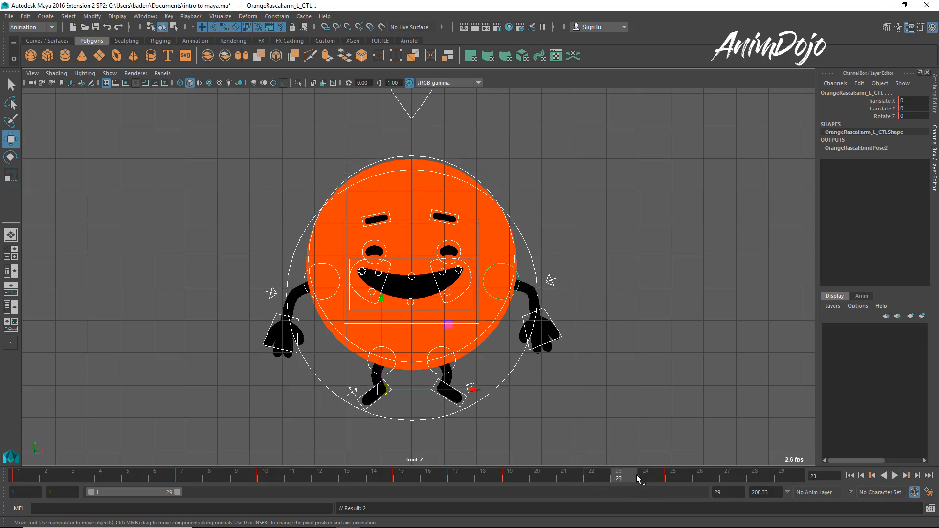
click(411, 261)
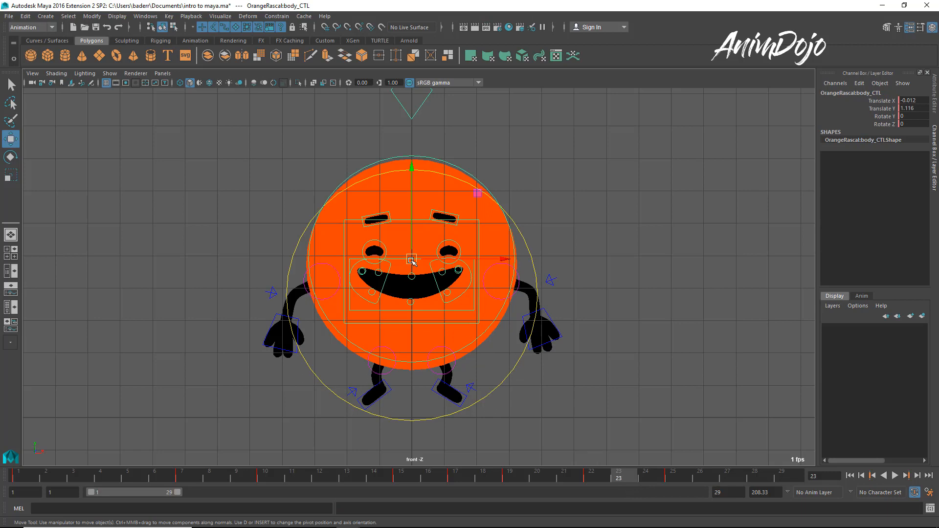
drag(412, 260, 411, 254)
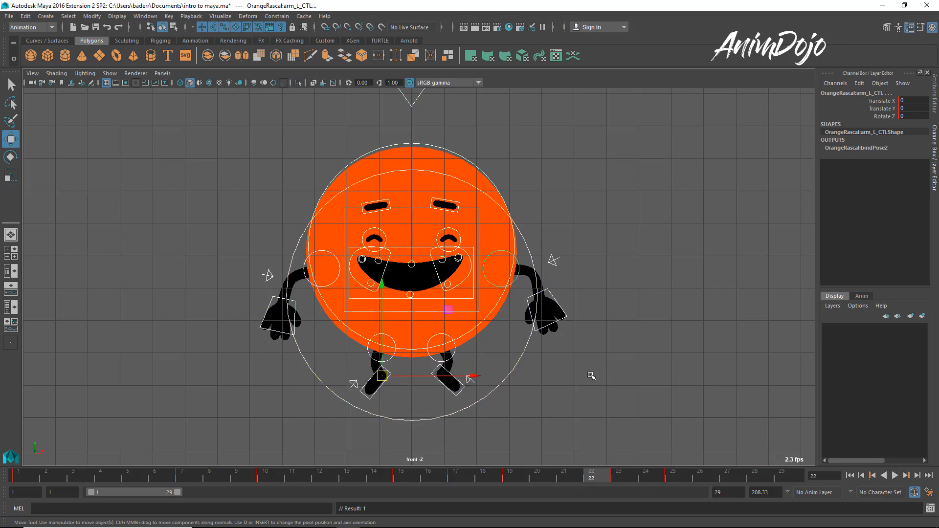
click(618, 476)
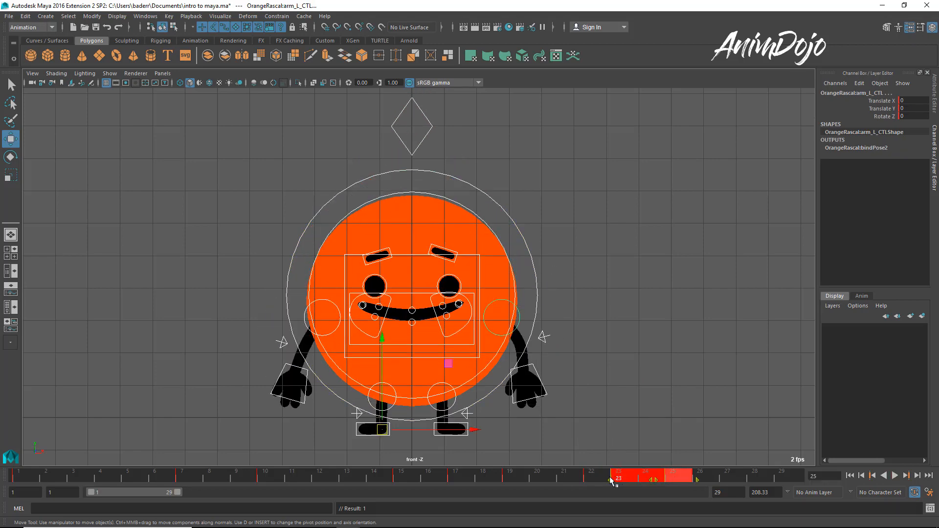
- Select the keys from frame 23 onward in the Time Slider and shift them later
drag(614, 476, 484, 476)
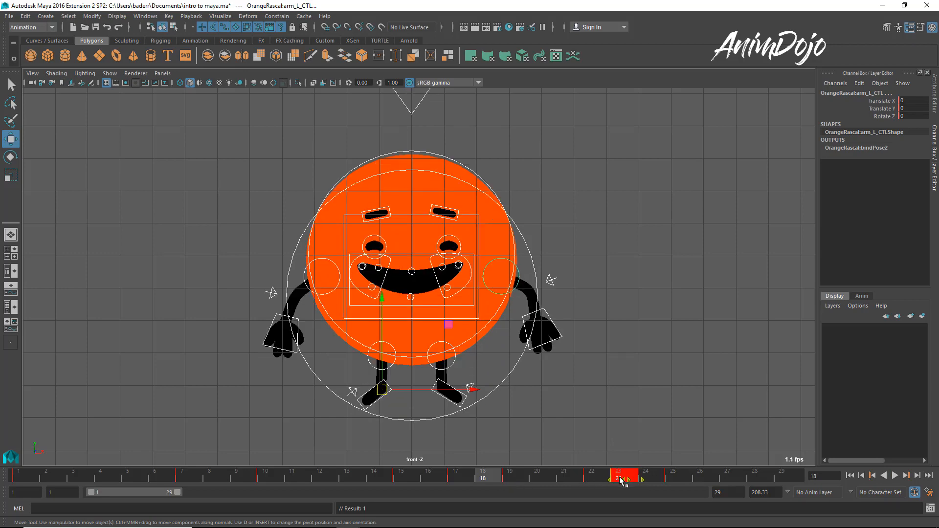
drag(623, 476, 677, 476)
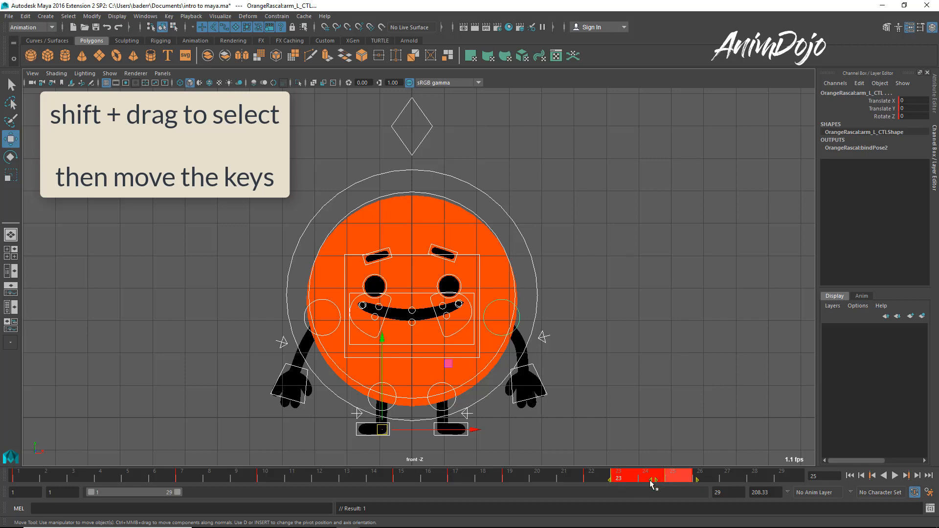
drag(634, 478, 677, 479)
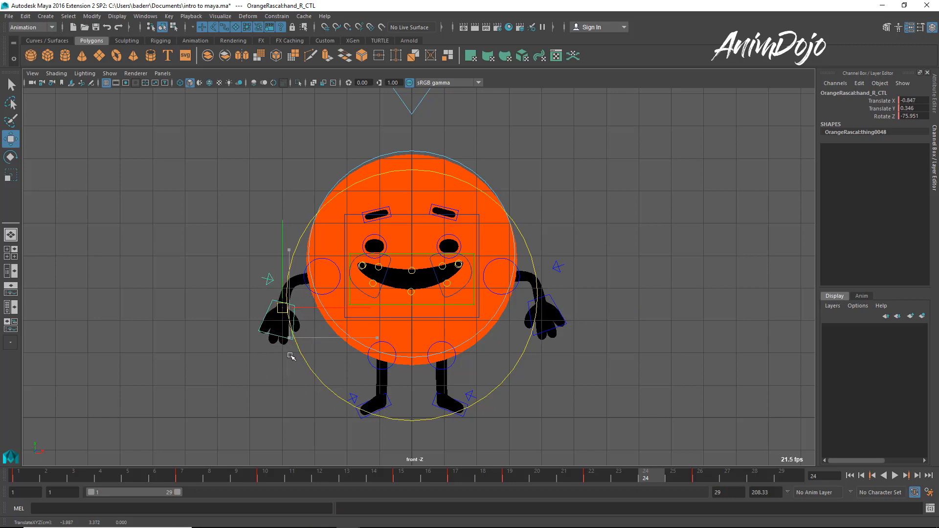
- Select the left hand and right foot controls, scrub the airborne frames, and play the jump
click(541, 304)
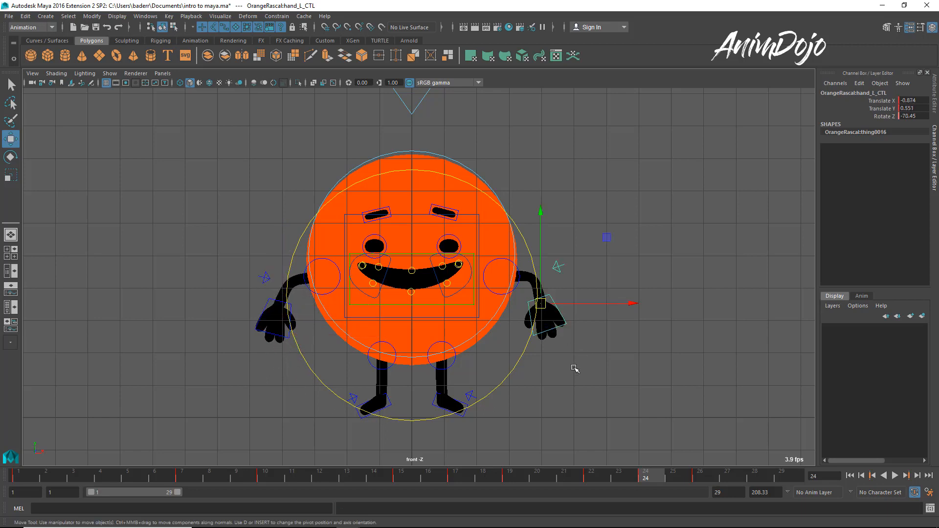
click(444, 385)
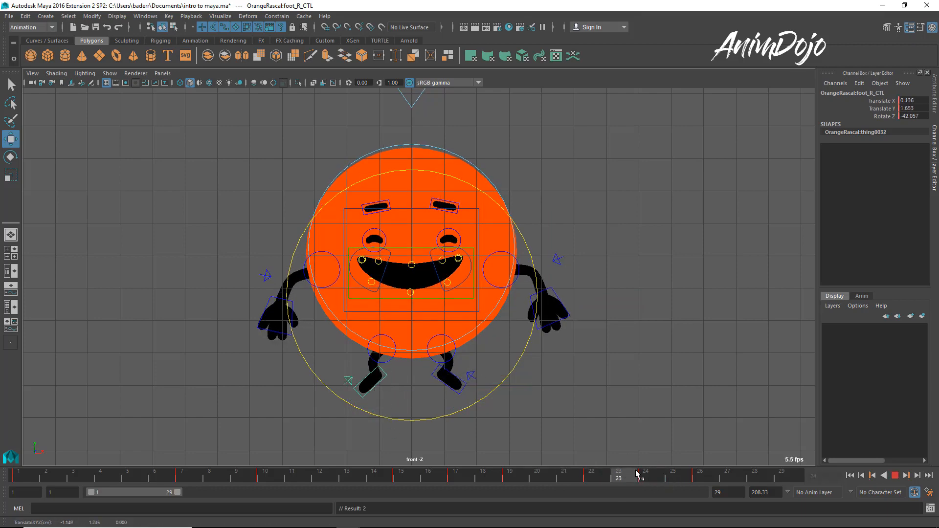
drag(637, 473, 712, 478)
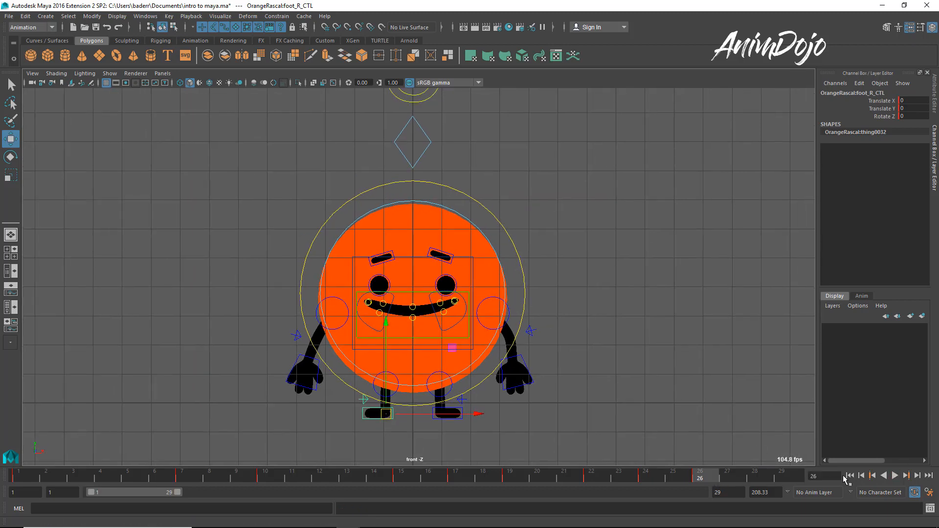
click(896, 476)
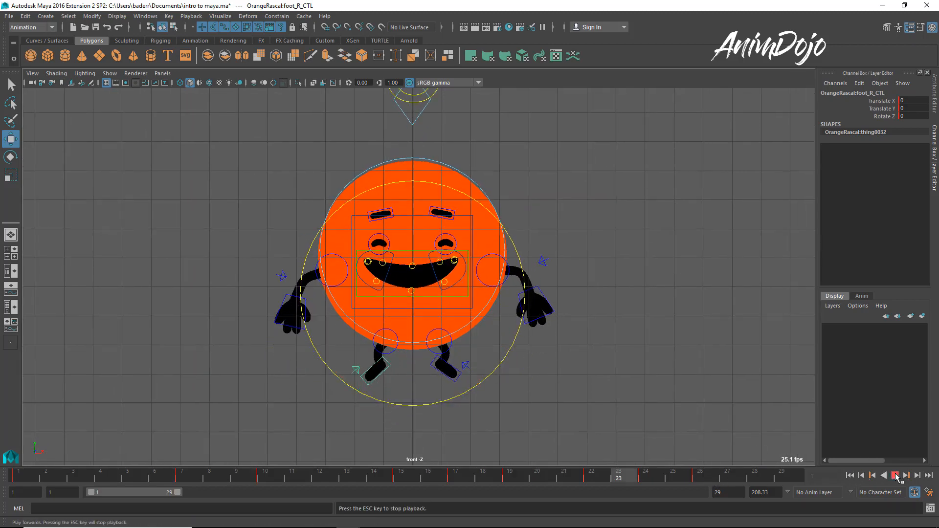